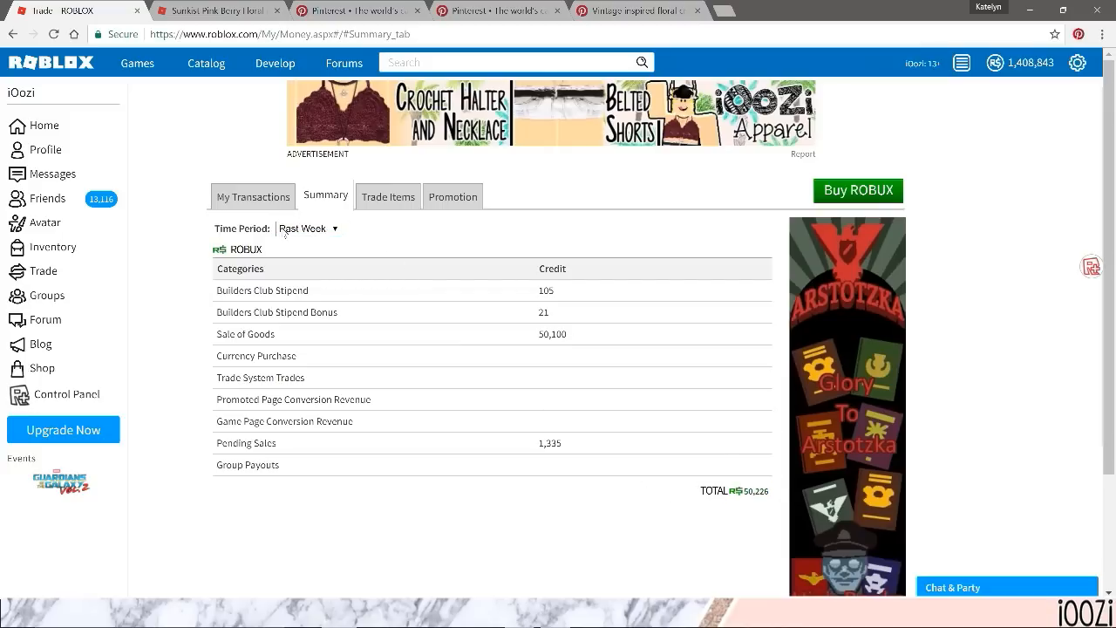
Switch the Robux summary time period to Past Month, then go to the Avatar page
{"action": "left_click", "coordinate": [308, 228]}
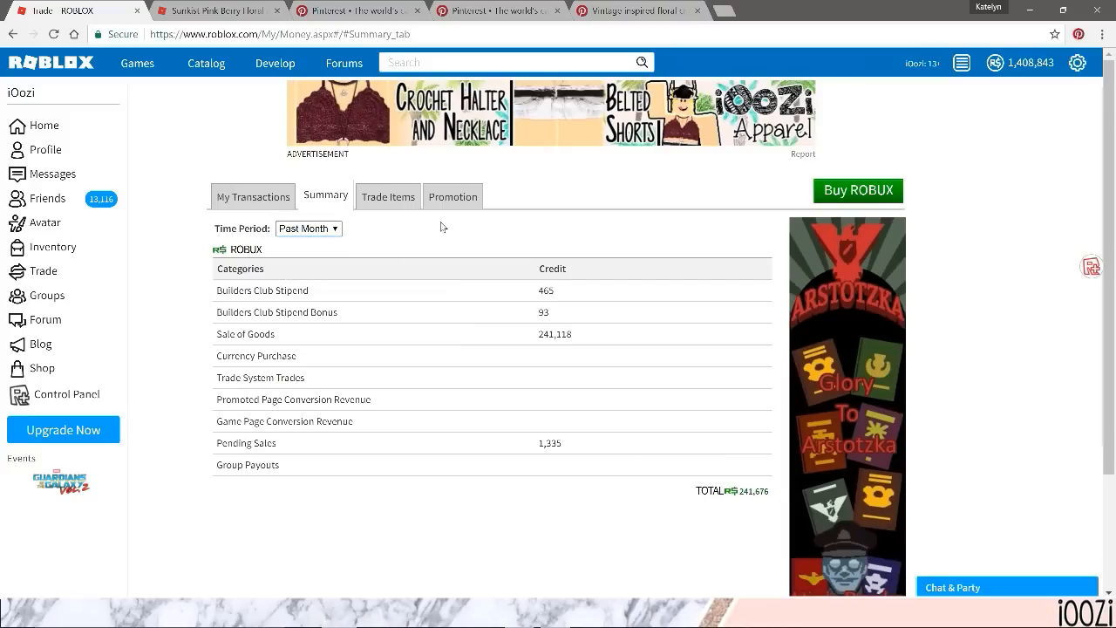
{"action": "left_click", "coordinate": [43, 222]}
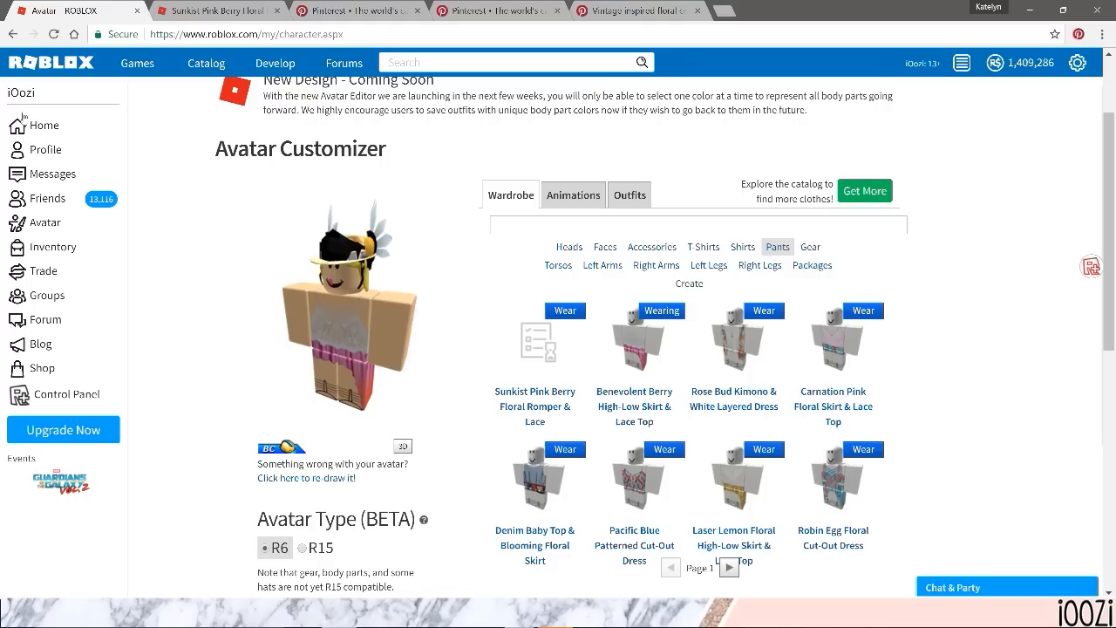
{"action": "left_click", "coordinate": [1078, 62]}
{"action": "type", "text": "ka"}
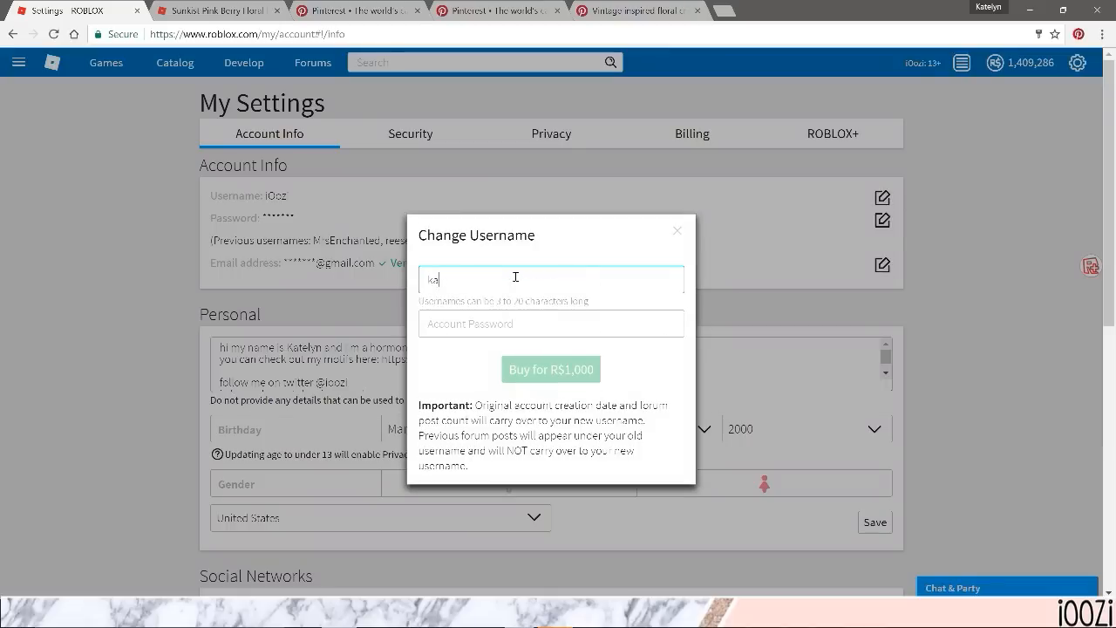
Try several candidate usernames in Change Username, ending with 'lolllll', to check availability
{"action": "type", "text": "ocna"}
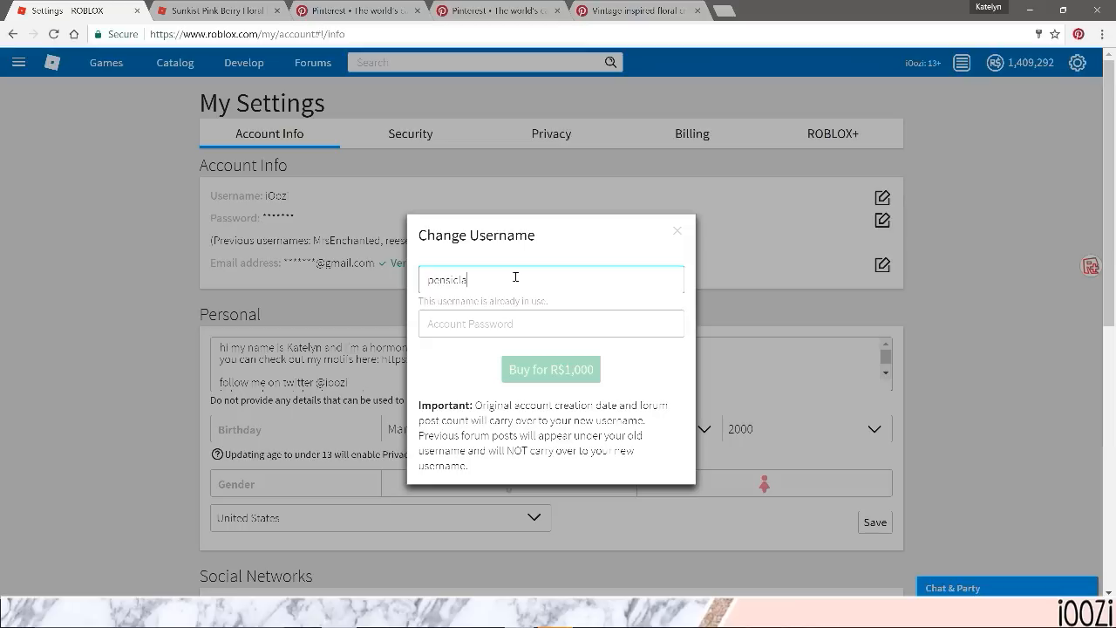
{"action": "type", "text": "igkd"}
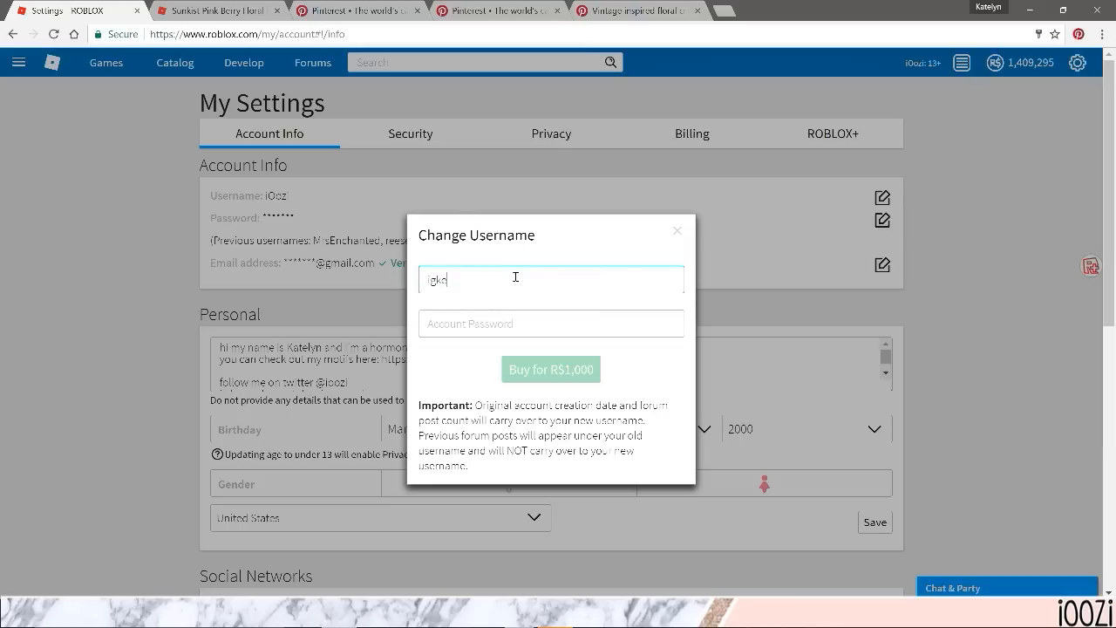
{"action": "type", "text": "idoapw"}
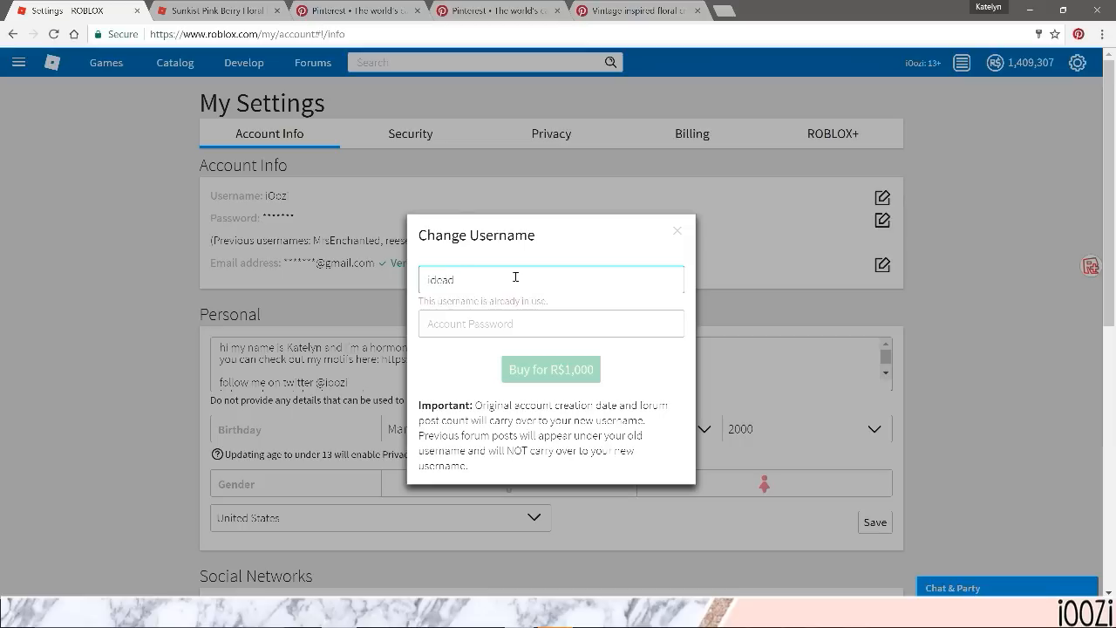
{"action": "type", "text": "itcbu"}
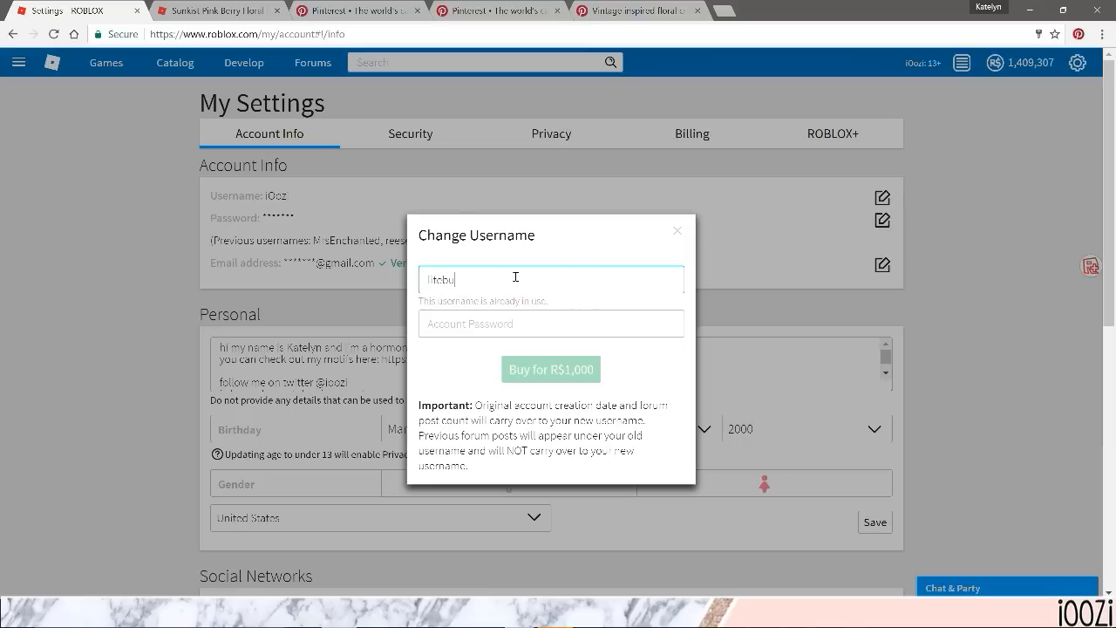
{"action": "type", "text": "lid"}
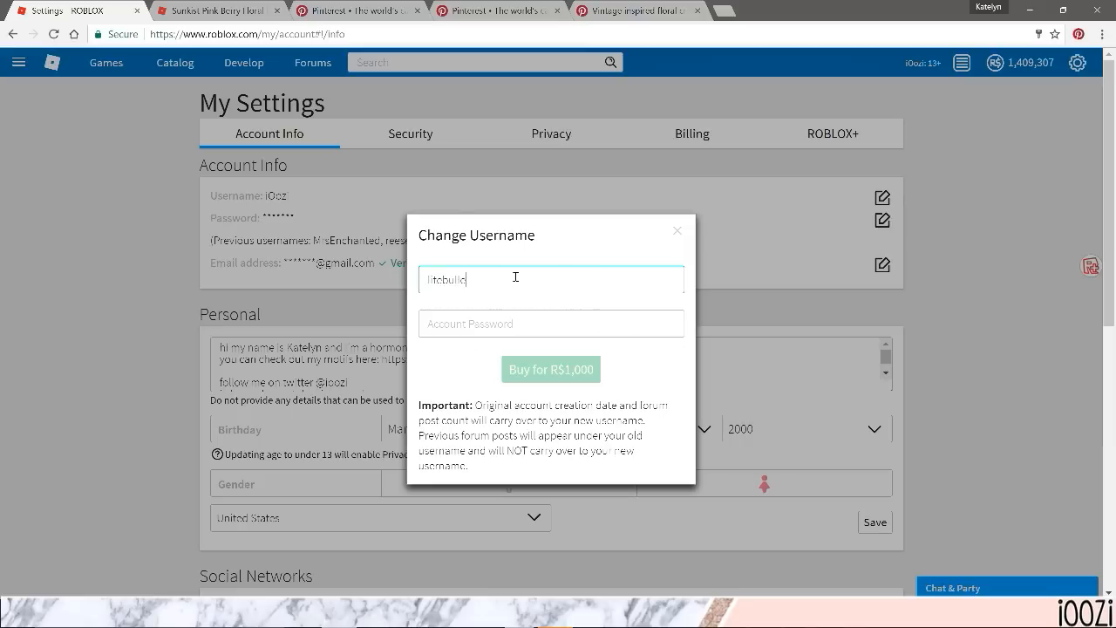
{"action": "type", "text": "lolllll"}
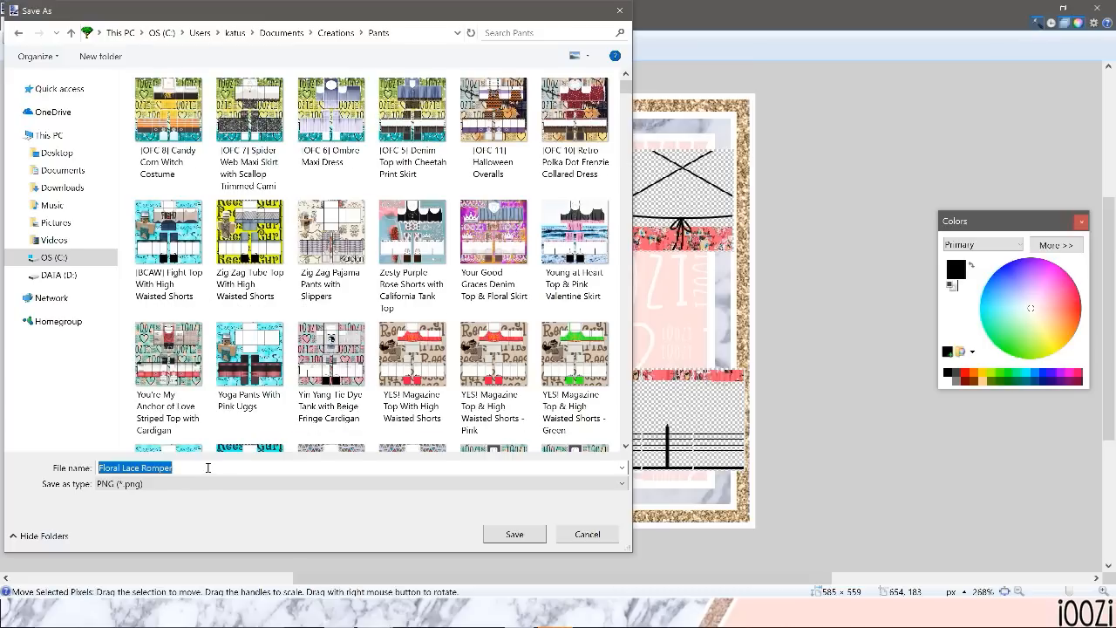
Save the pants template as PNG 'Sunkist Pink Berry Floral Romper & Lace'
{"action": "type", "text": "Sunkist"}
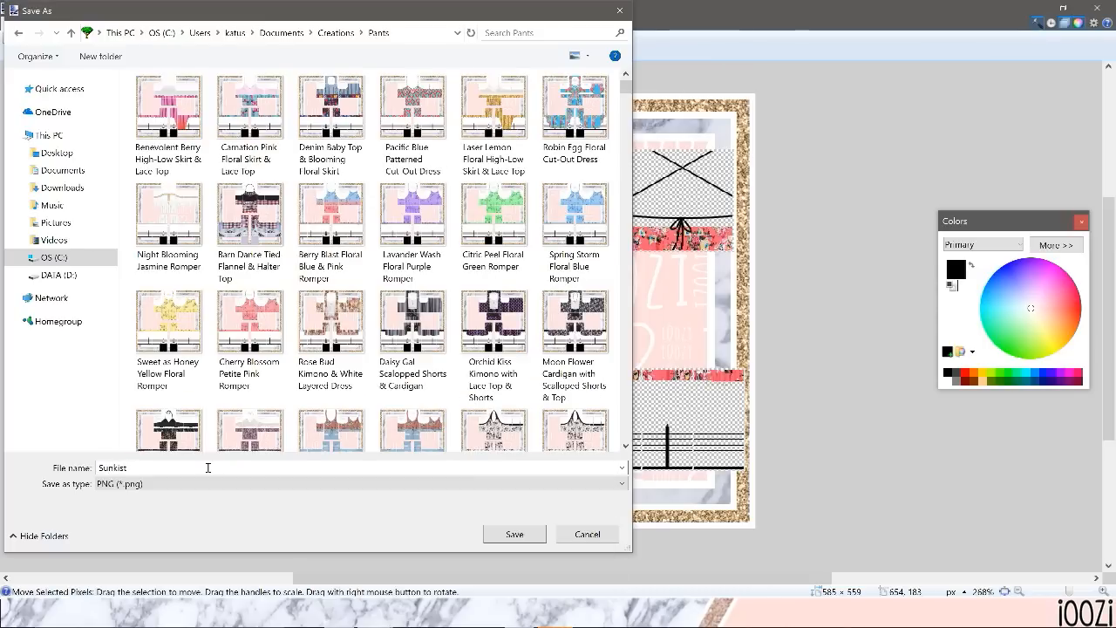
{"action": "type", "text": "Pink Berry"}
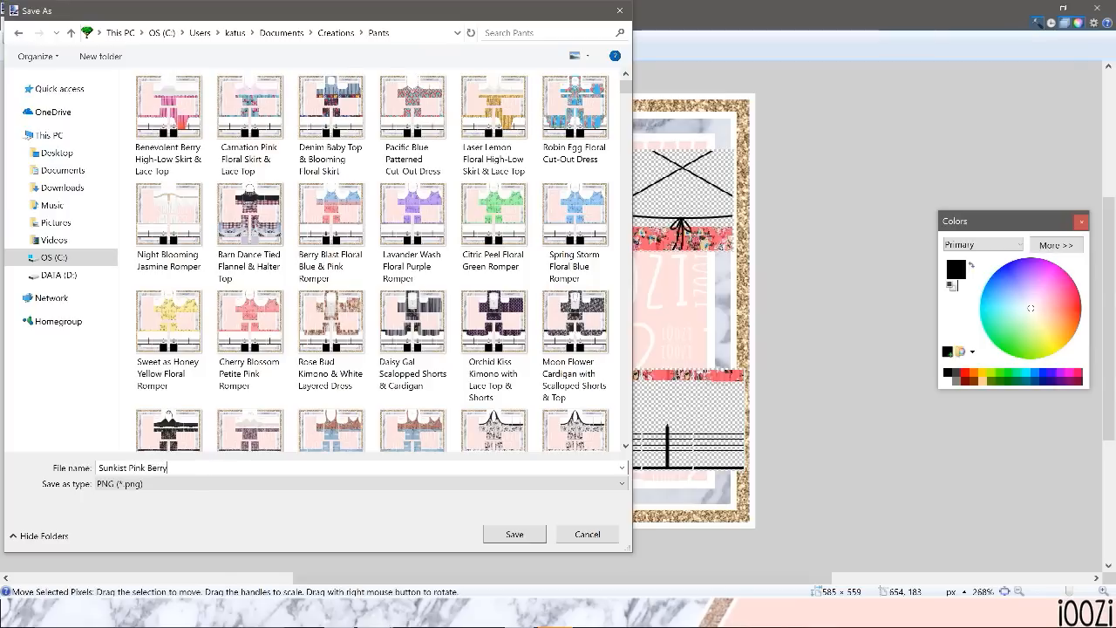
{"action": "type", "text": "Floral Rompere"}
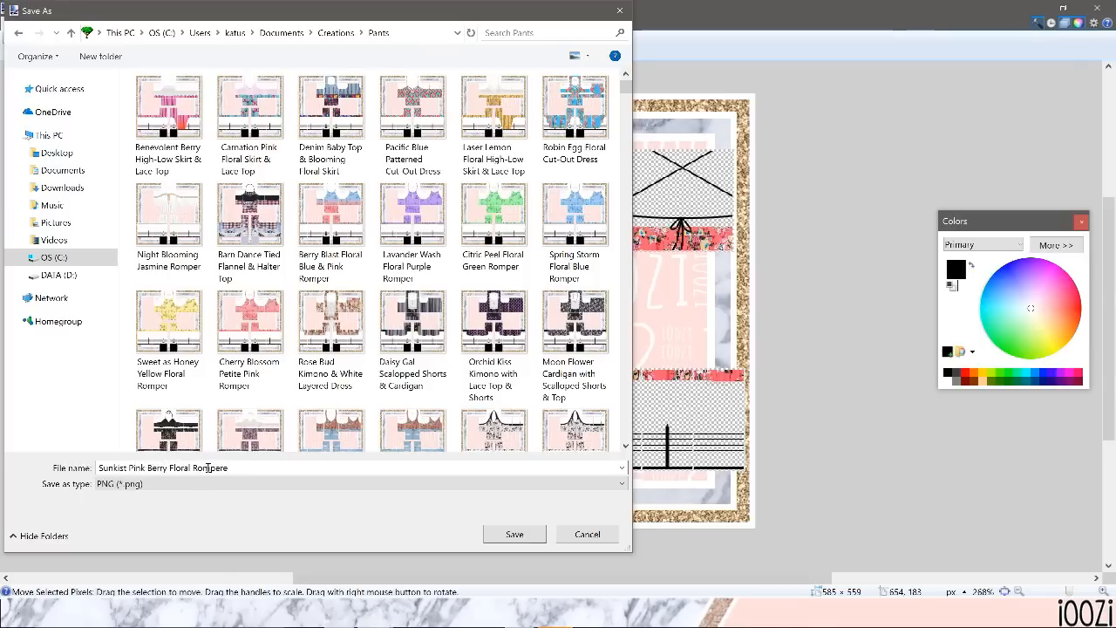
{"action": "type", "text": "& La"}
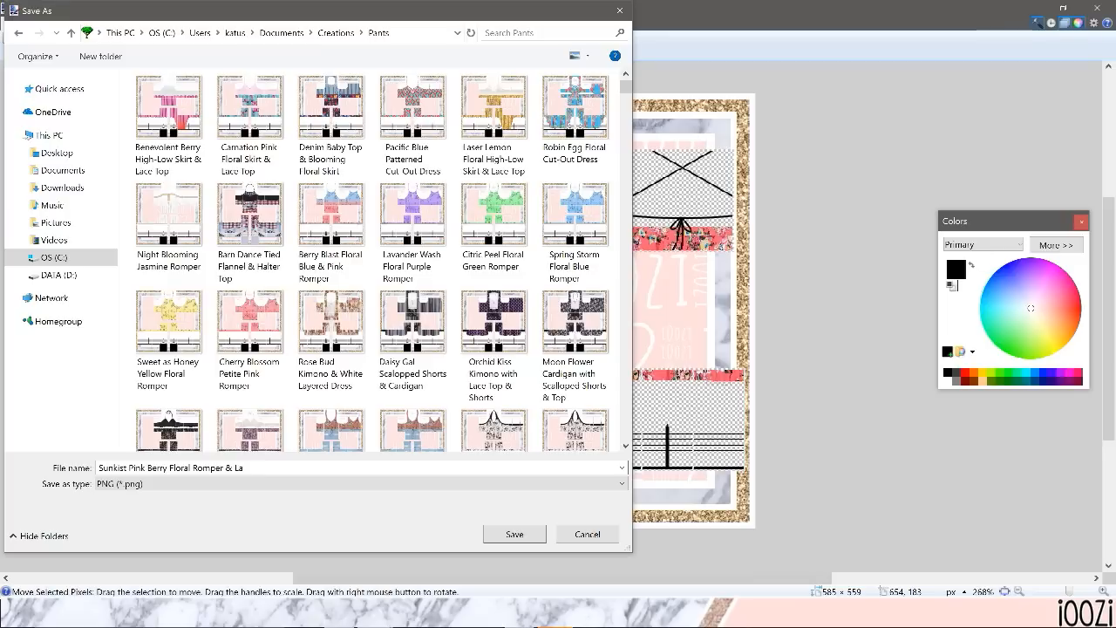
{"action": "type", "text": "ce"}
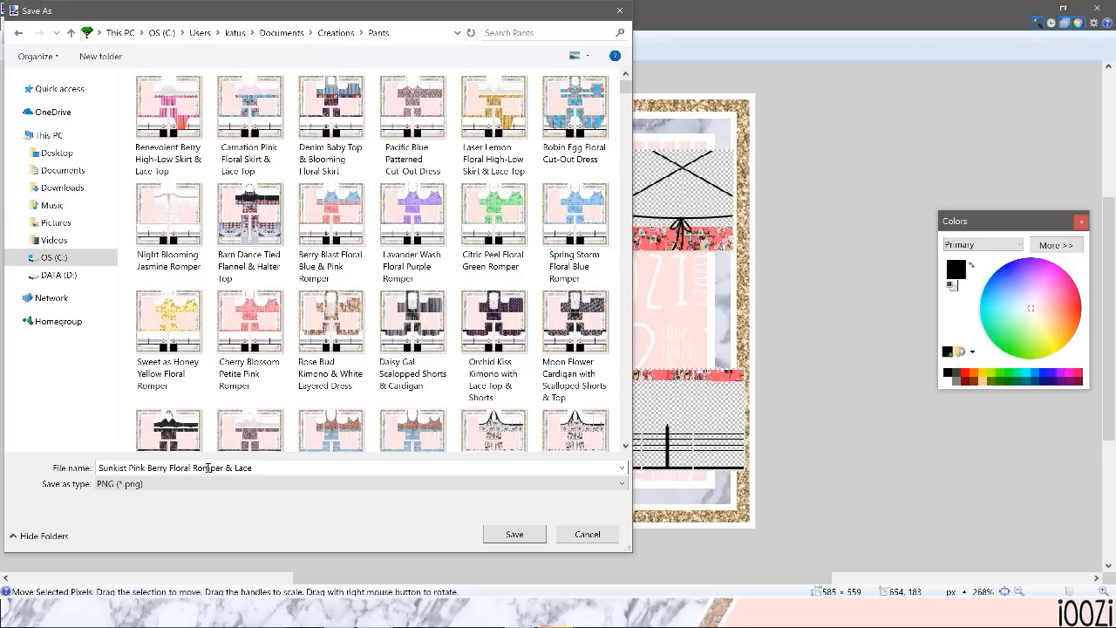
{"action": "left_click", "coordinate": [515, 533]}
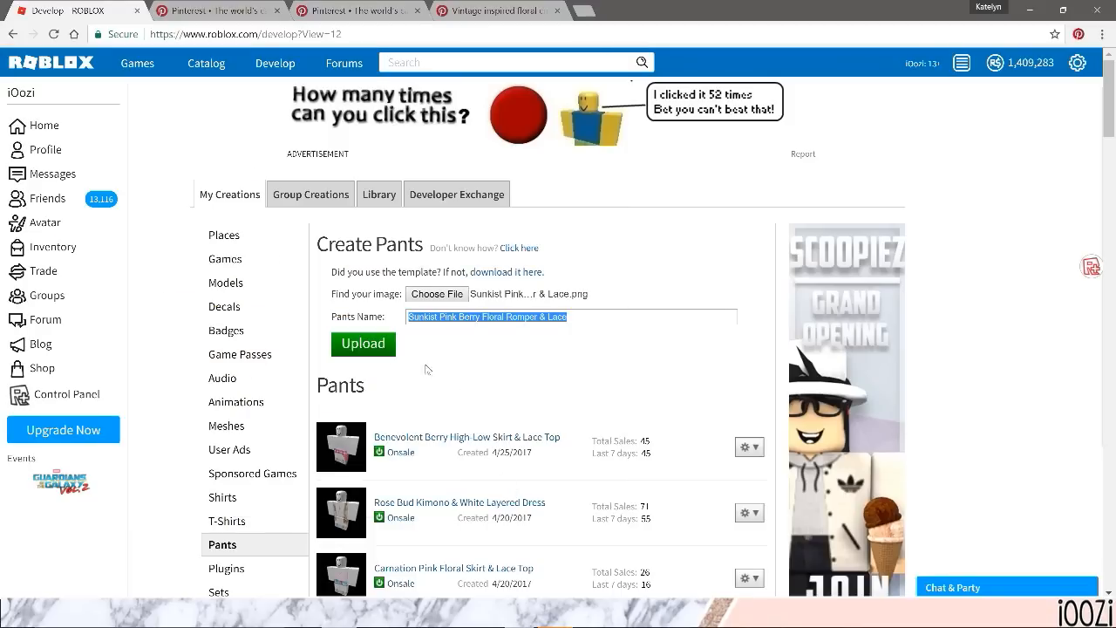
Upload the pants, enable Sell this Item at 5 Robux, and save the configuration
{"action": "left_click", "coordinate": [363, 343]}
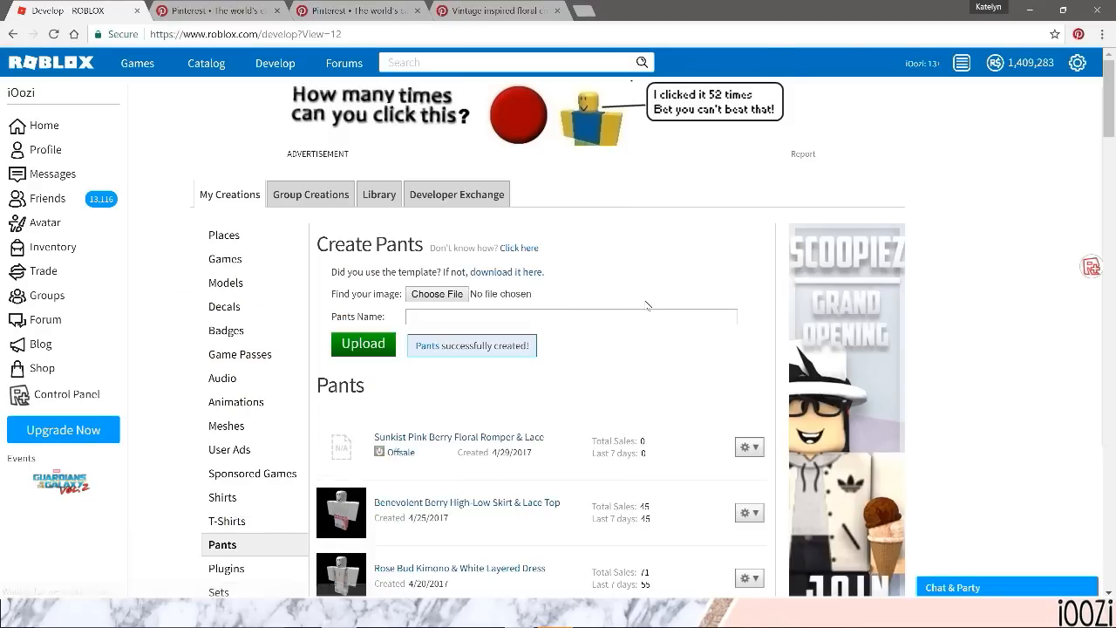
{"action": "left_click", "coordinate": [470, 437]}
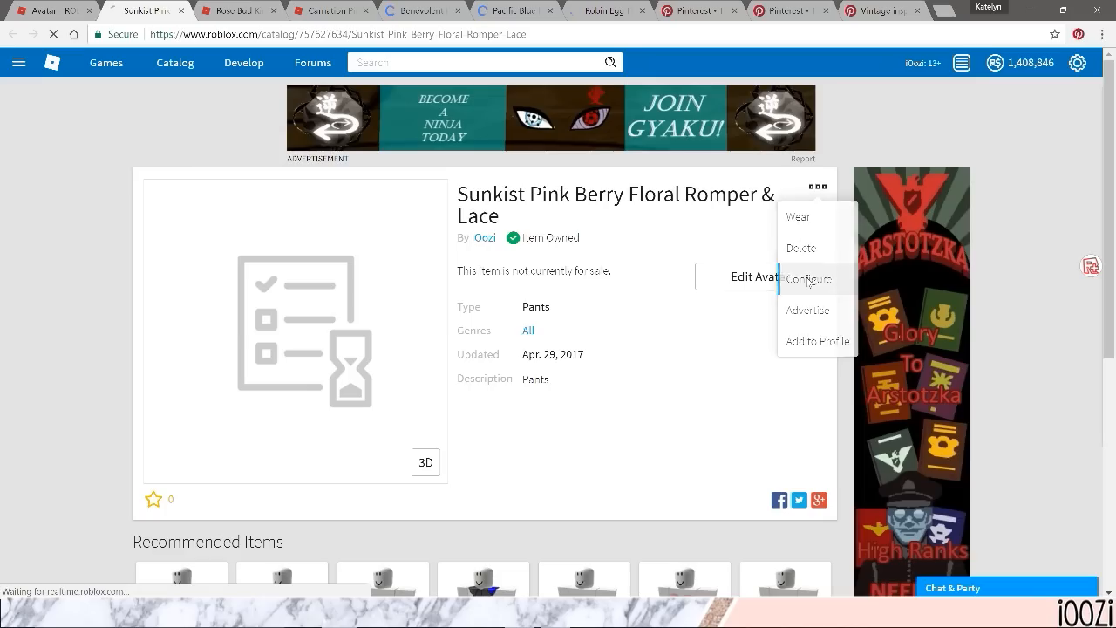
{"action": "left_click", "coordinate": [807, 278]}
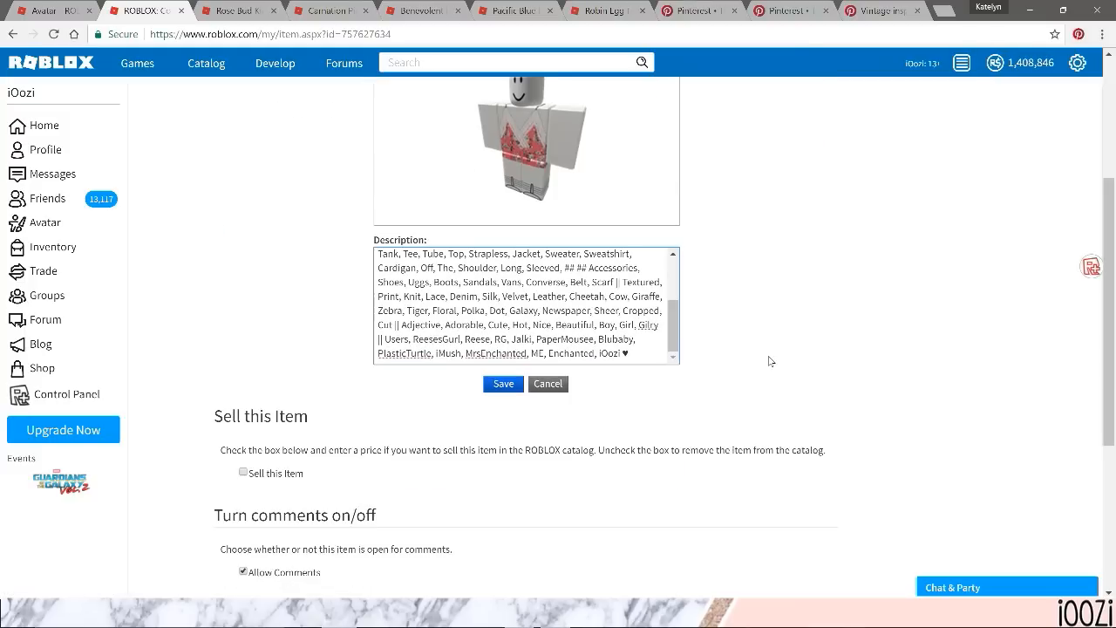
{"action": "left_click", "coordinate": [243, 473]}
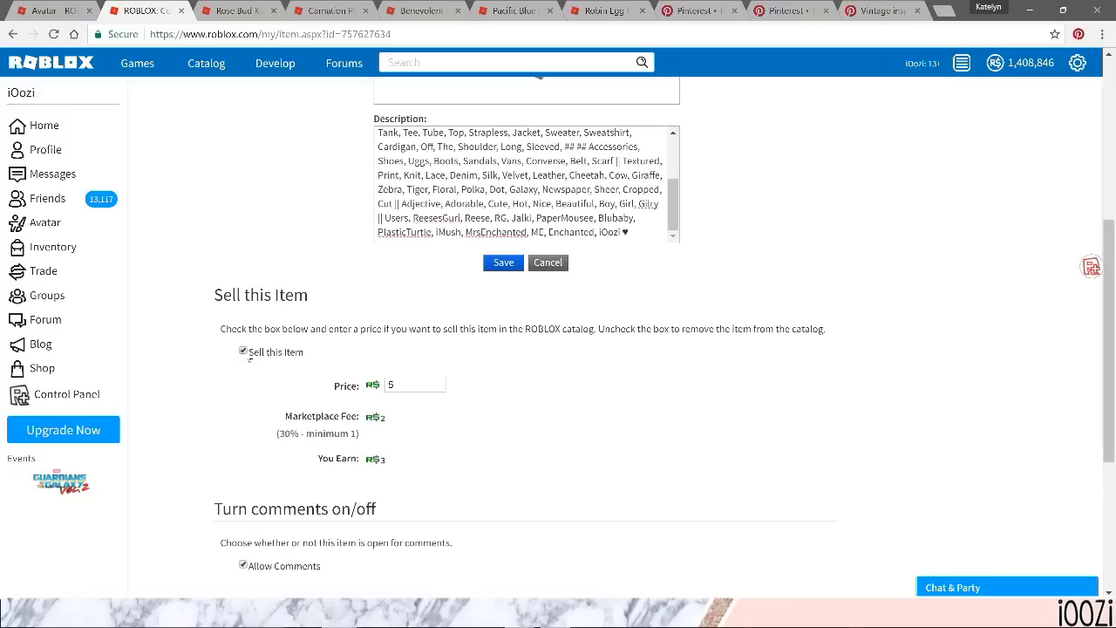
{"action": "scroll", "scroll_direction": "down", "scroll_amount": 3}
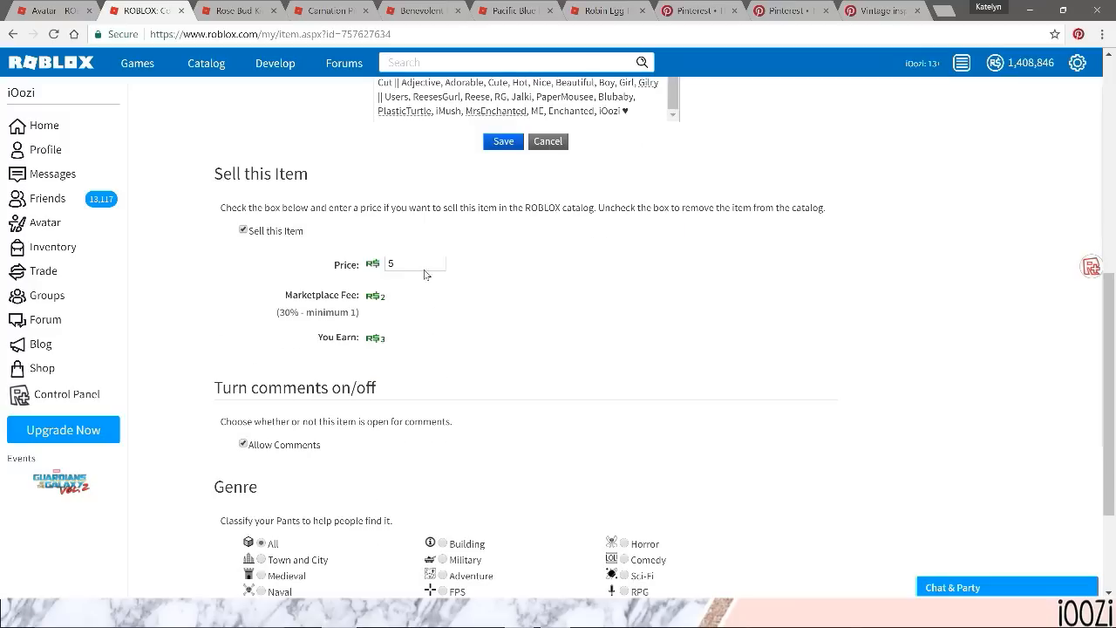
{"action": "mouse_move", "coordinate": [427, 404]}
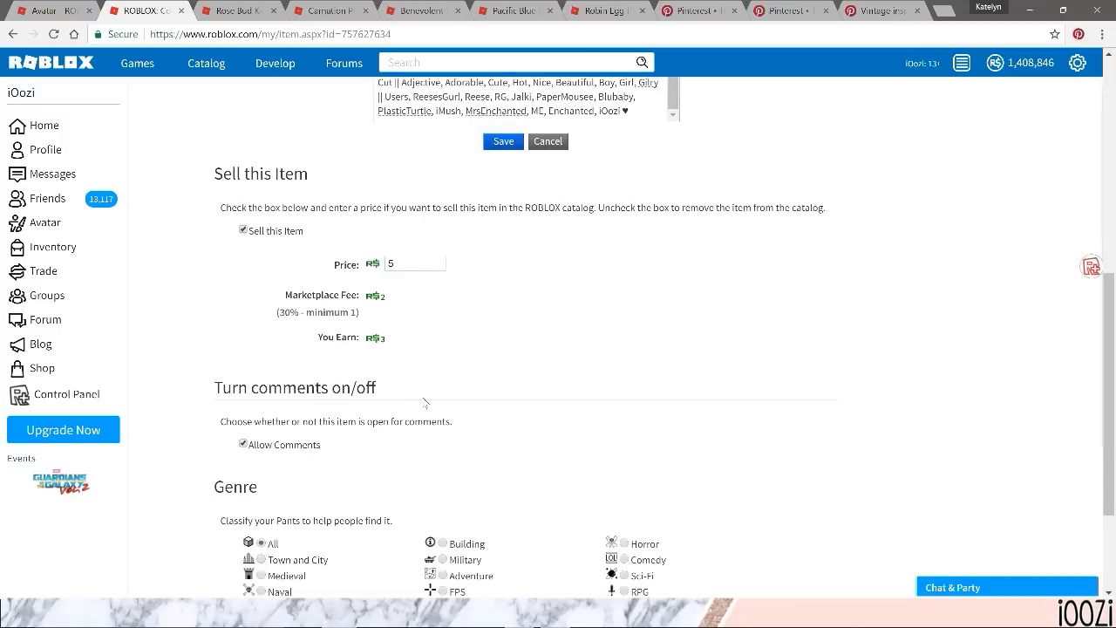
{"action": "scroll", "scroll_direction": "down", "scroll_amount": 3}
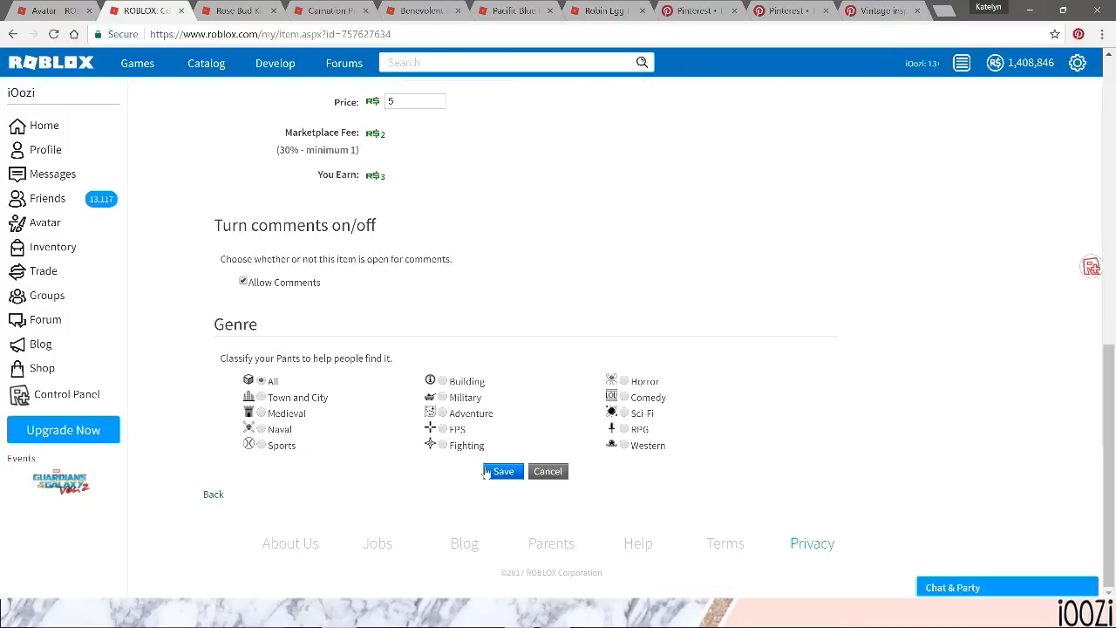
{"action": "left_click", "coordinate": [502, 470]}
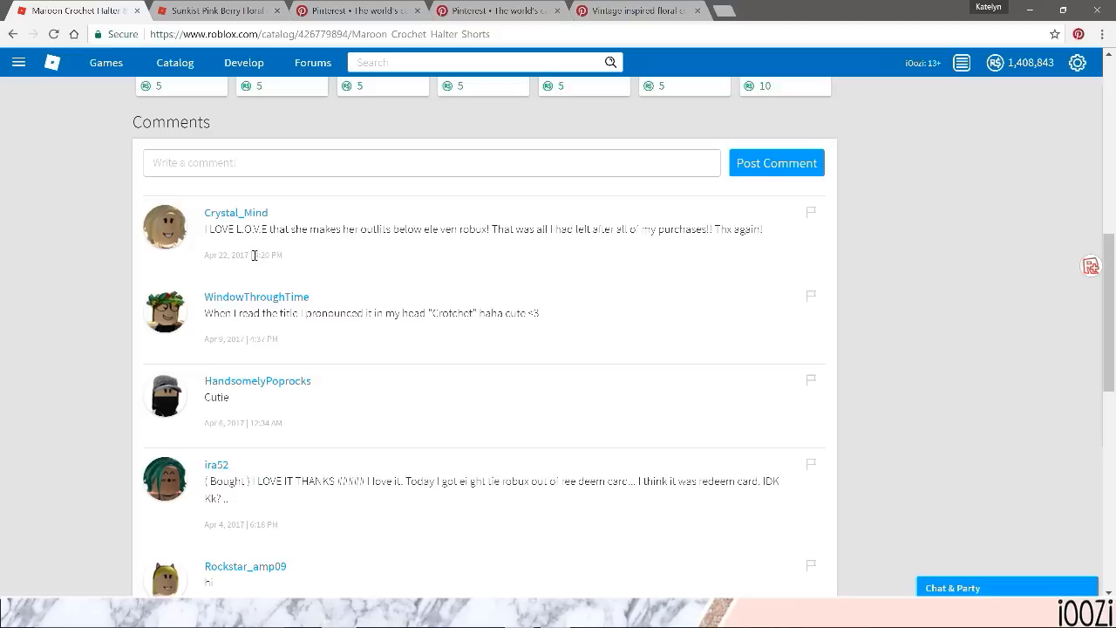
{"action": "mouse_move", "coordinate": [387, 234]}
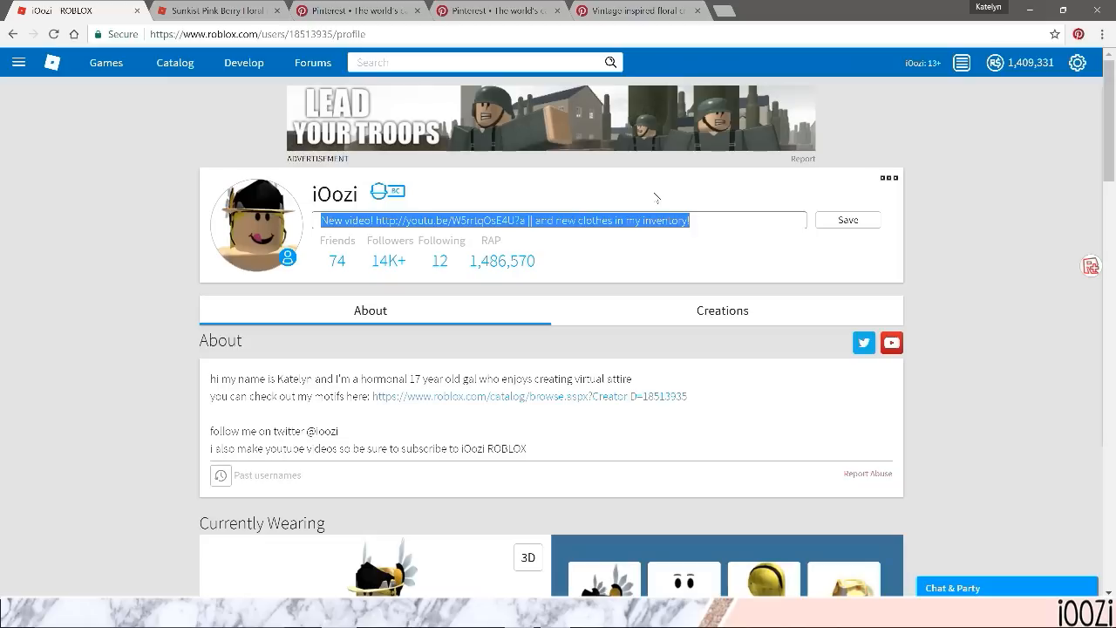
Replace the profile status with 'I'm taking requests! Send in your ideas and maybe I'll make it ;)' and save
{"action": "key", "text": "Delete"}
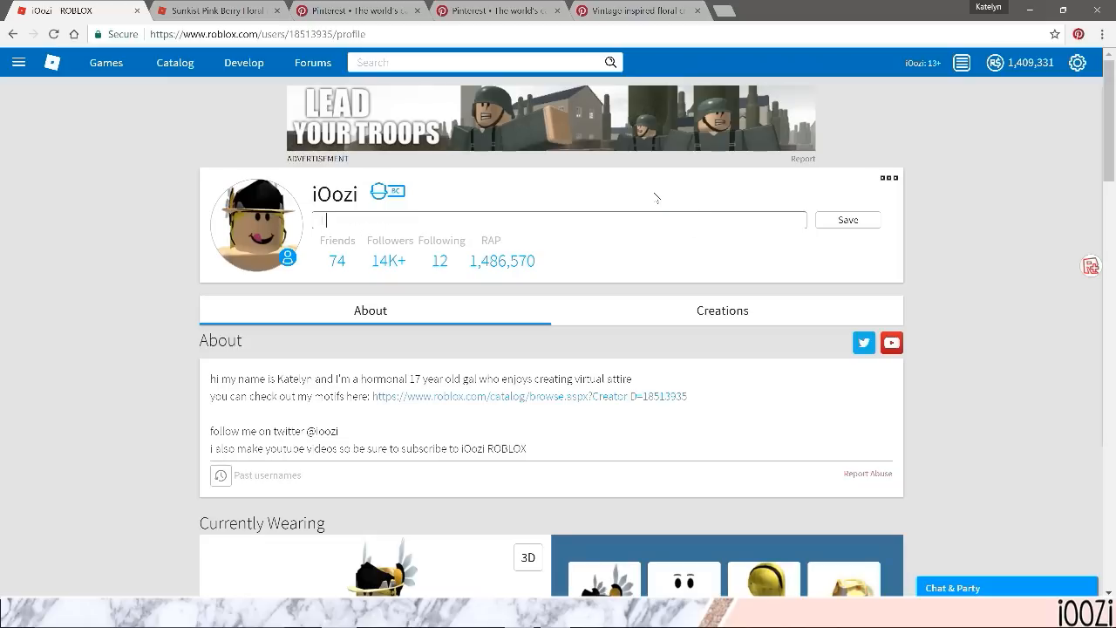
{"action": "type", "text": "I'm taking requests"}
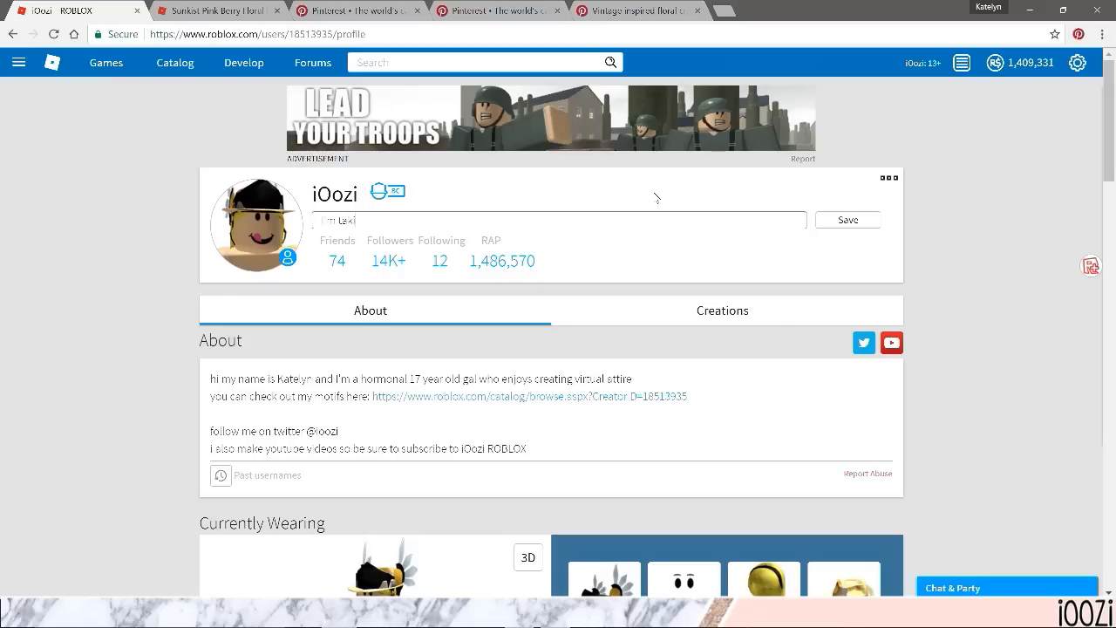
{"action": "type", "text": "I'm taking requests!"}
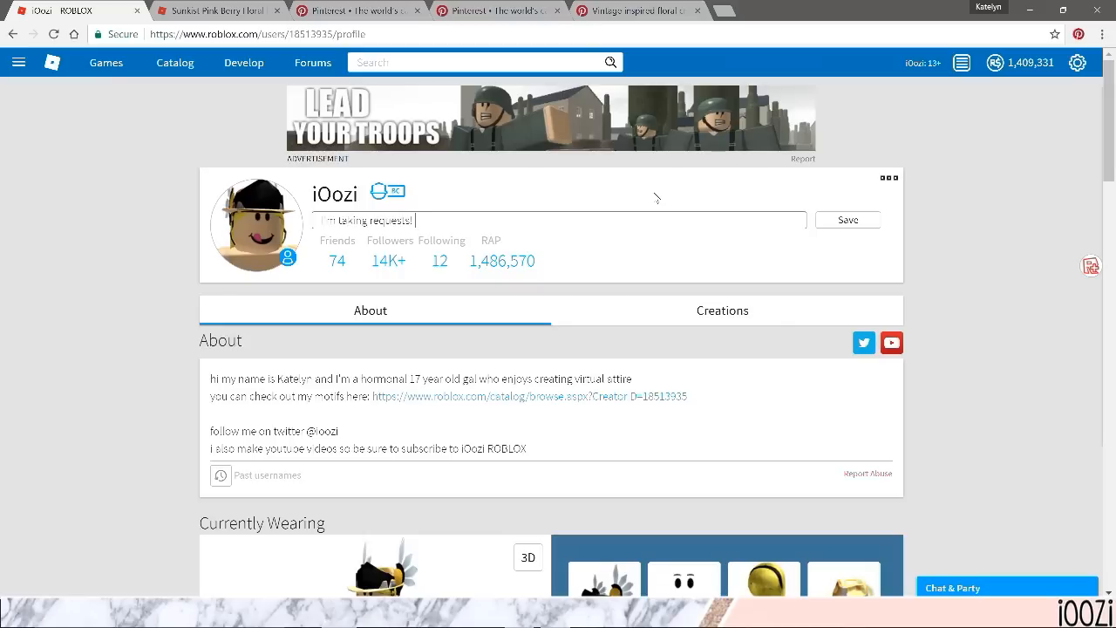
{"action": "type", "text": "Send in your"}
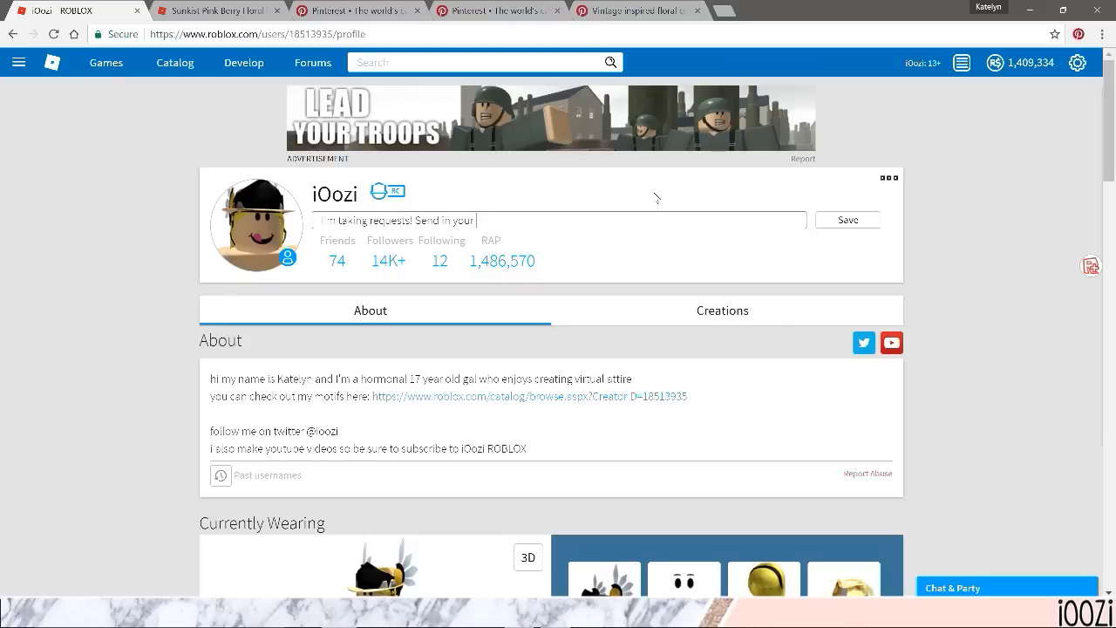
{"action": "type", "text": "ideas and maybe I'll make it!"}
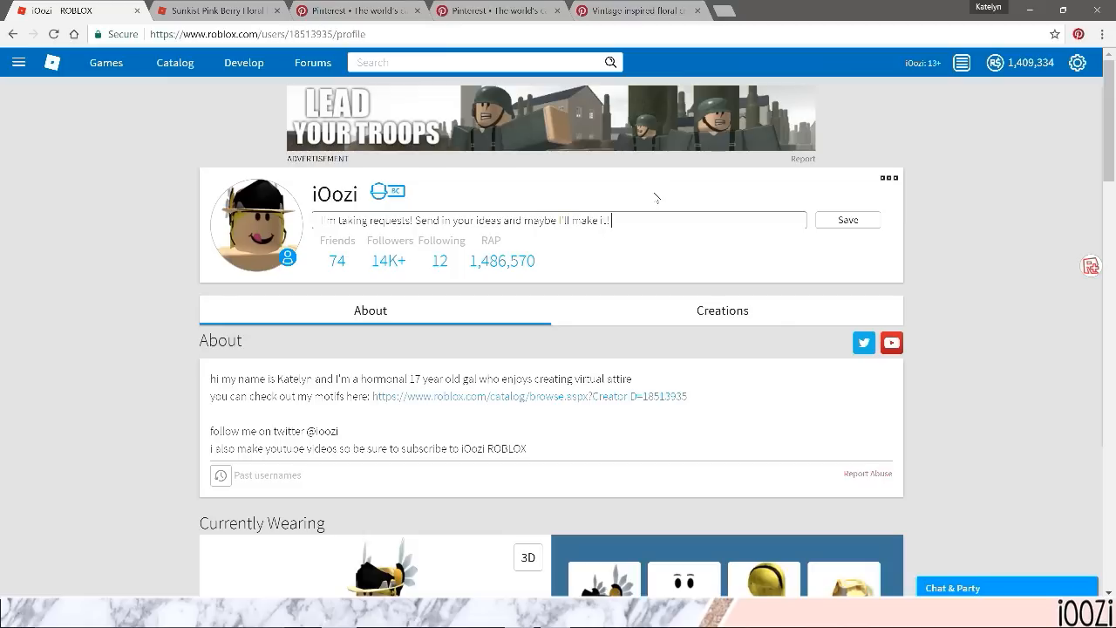
{"action": "type", "text": ";)"}
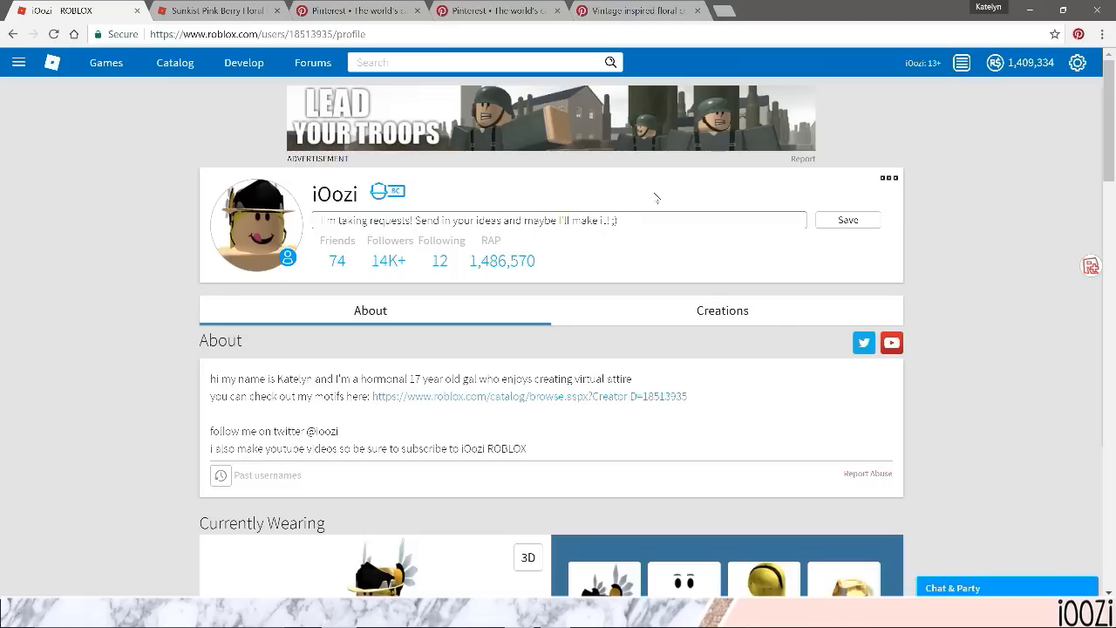
{"action": "left_click", "coordinate": [846, 220]}
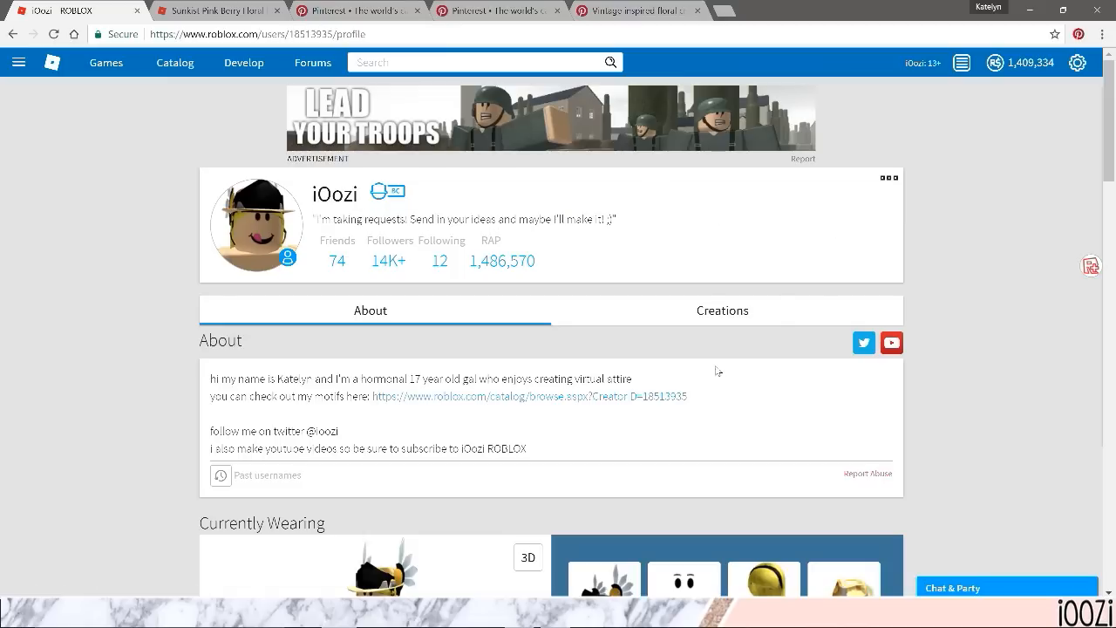
{"action": "mouse_move", "coordinate": [613, 218]}
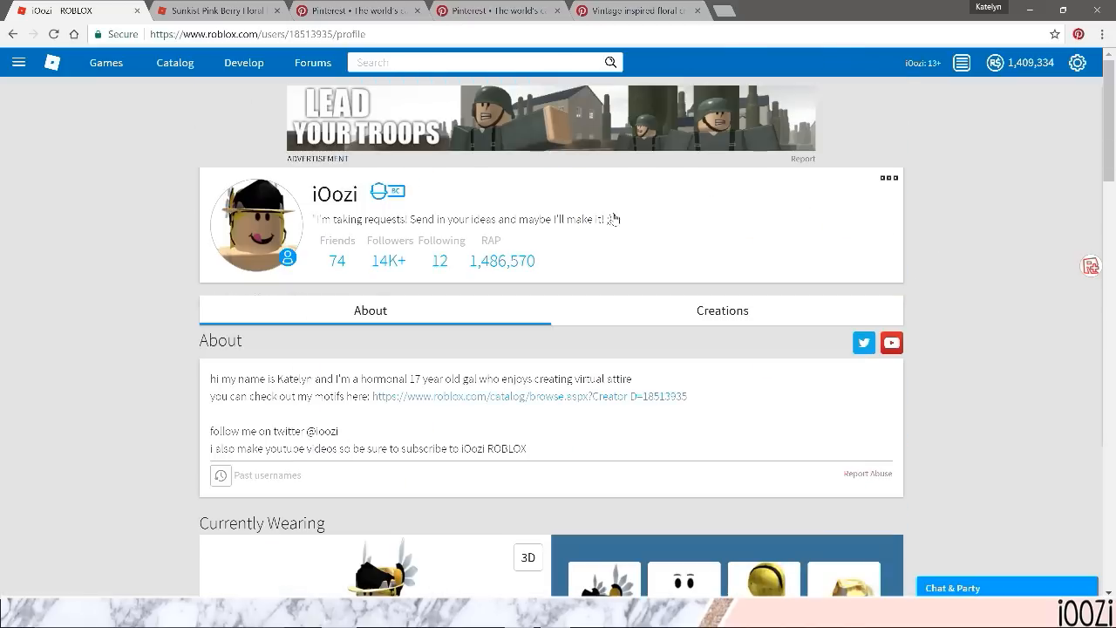
{"action": "left_click", "coordinate": [467, 219]}
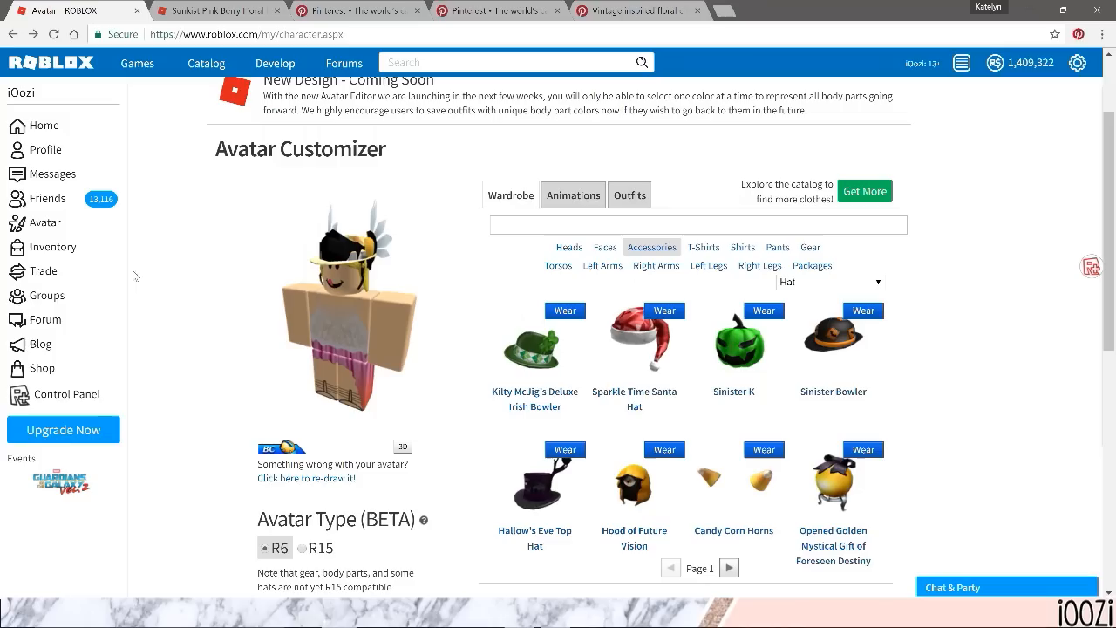
Go to the Groups page and enter 'designer' as the group search term
{"action": "left_click", "coordinate": [44, 295]}
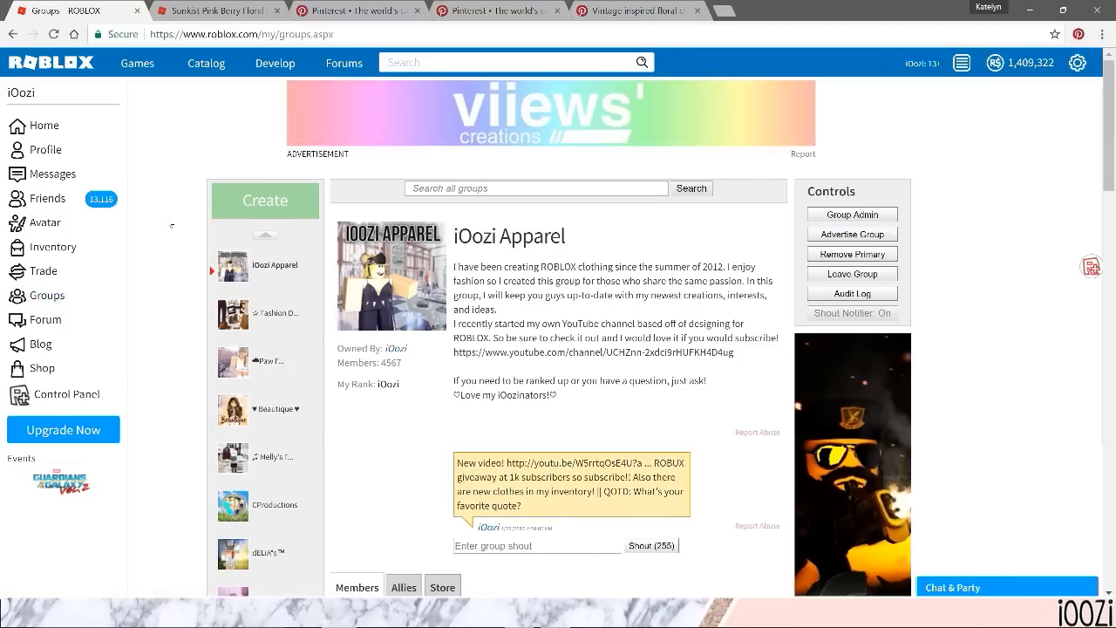
{"action": "scroll", "scroll_direction": "down", "scroll_amount": 3}
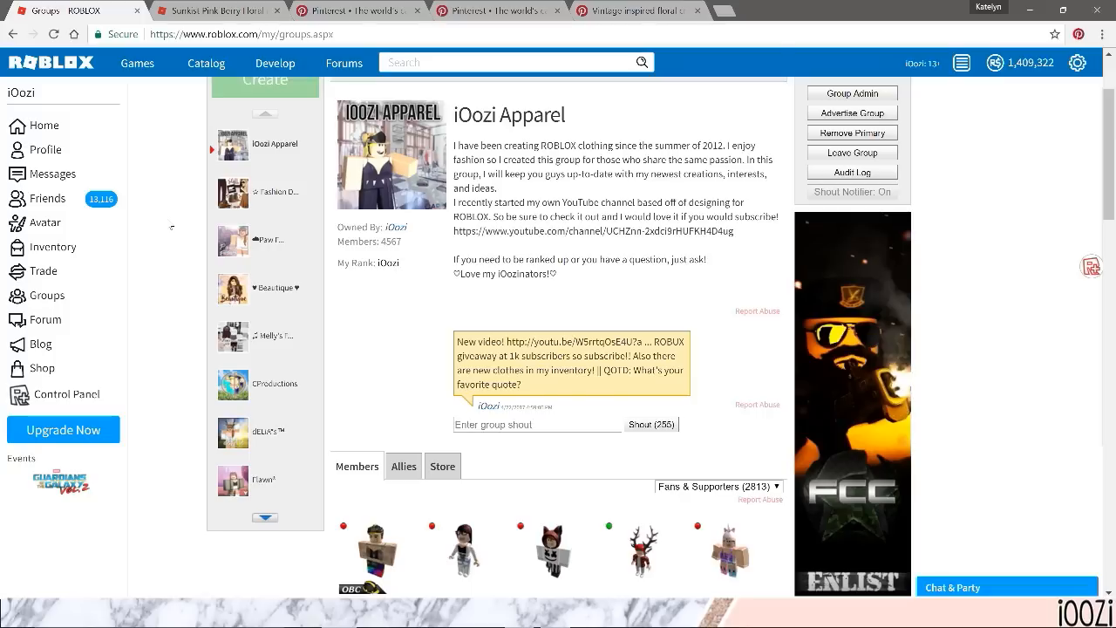
{"action": "scroll", "scroll_direction": "up", "scroll_amount": 3}
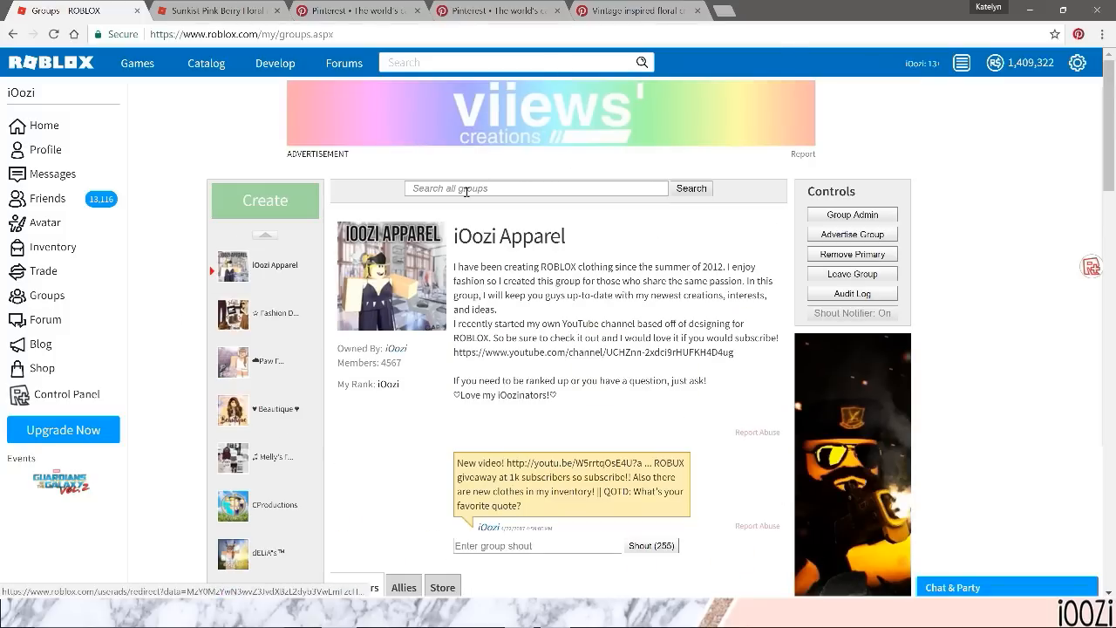
{"action": "type", "text": "design"}
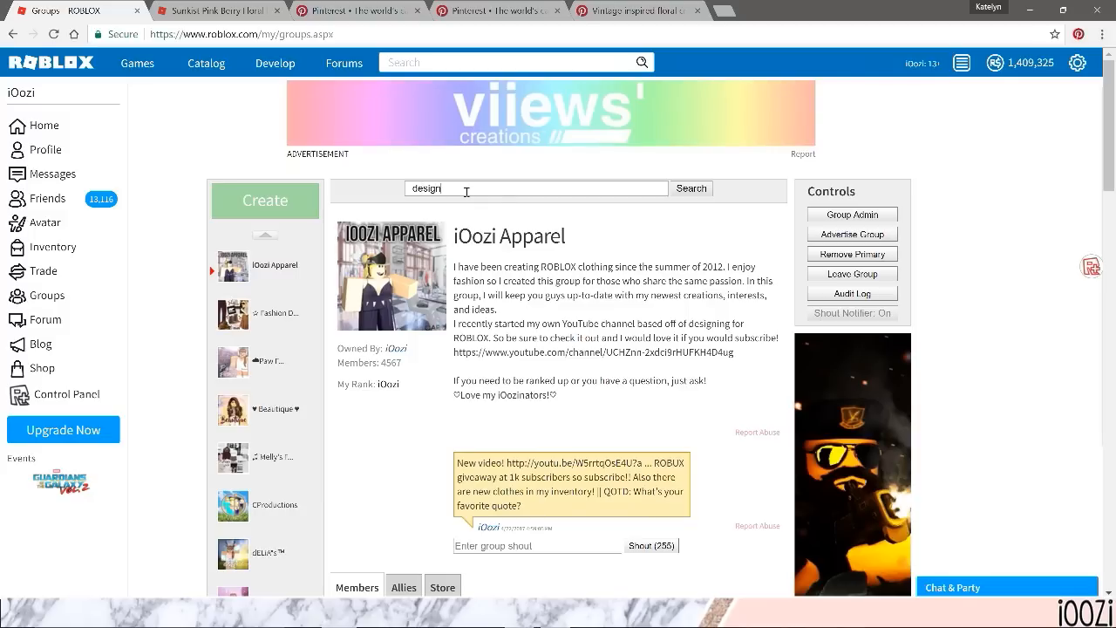
{"action": "type", "text": "er"}
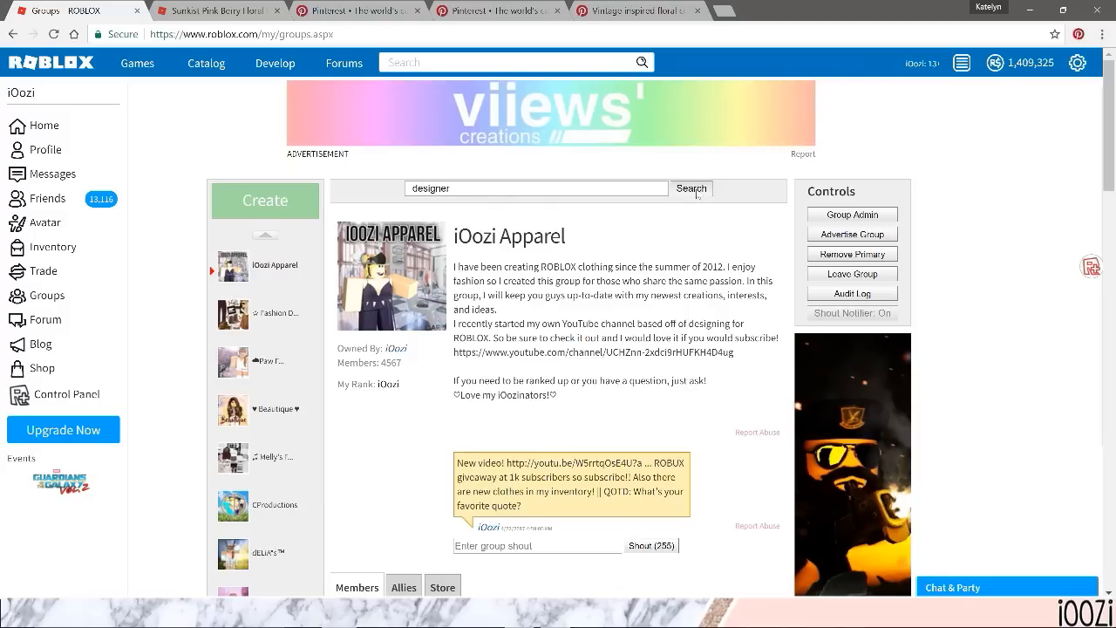
Search groups for 'designer' and page forward and back through the results
{"action": "left_click", "coordinate": [691, 189]}
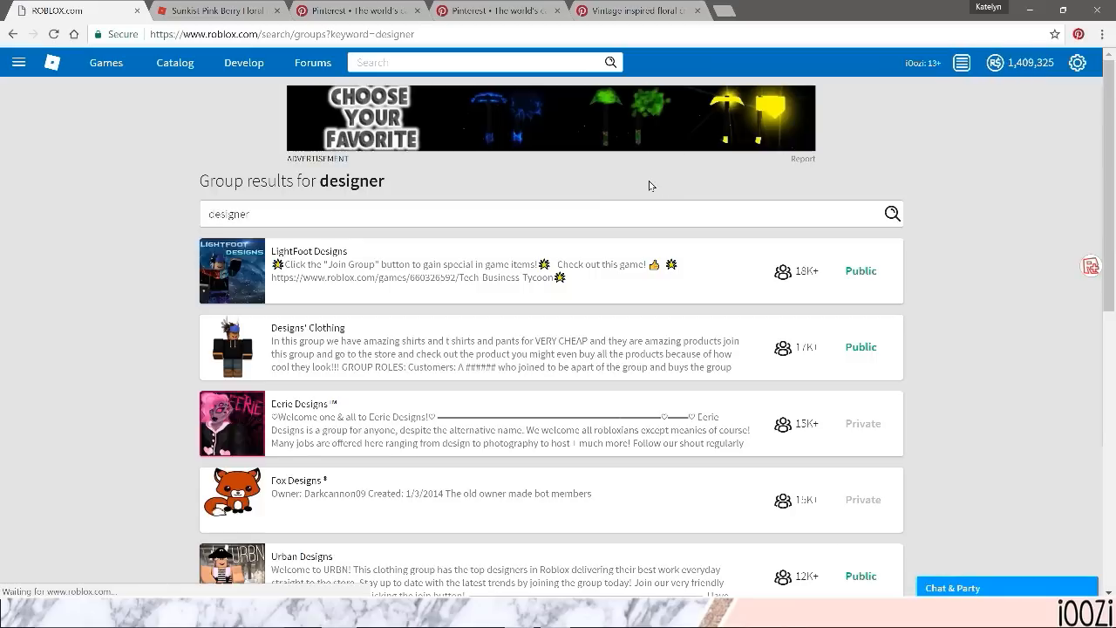
{"action": "scroll", "scroll_direction": "down", "scroll_amount": 3}
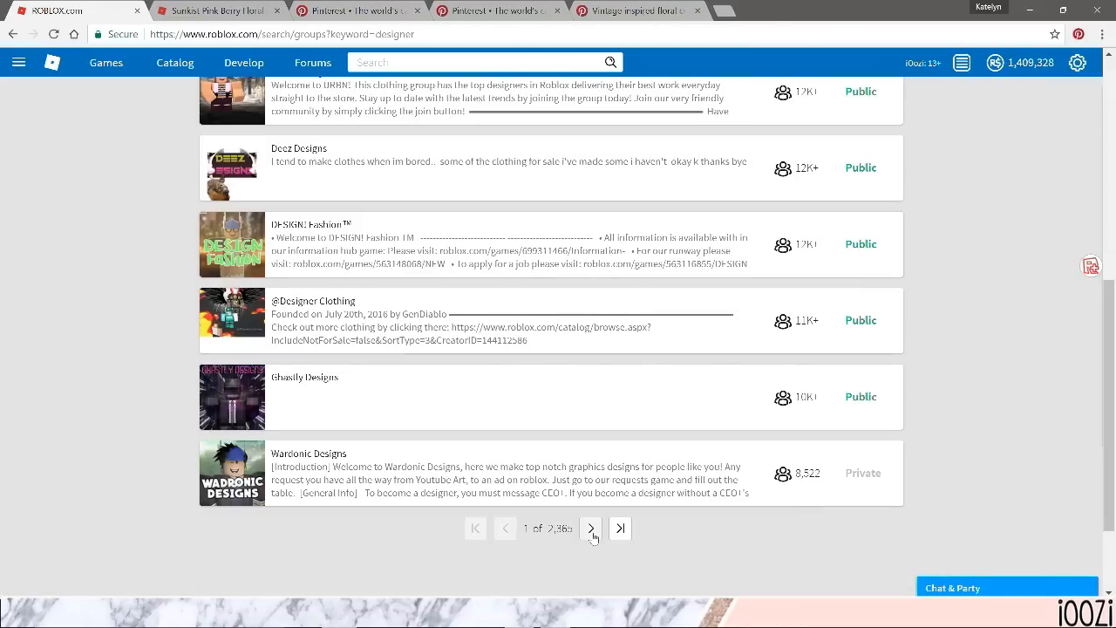
{"action": "left_click", "coordinate": [590, 527]}
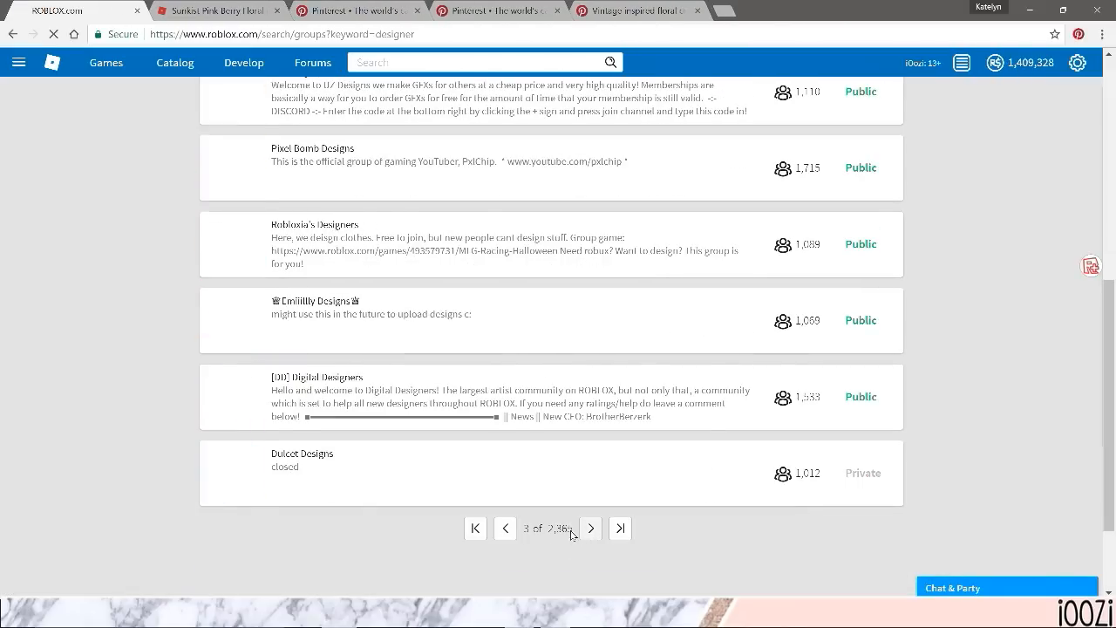
{"action": "left_click", "coordinate": [504, 528]}
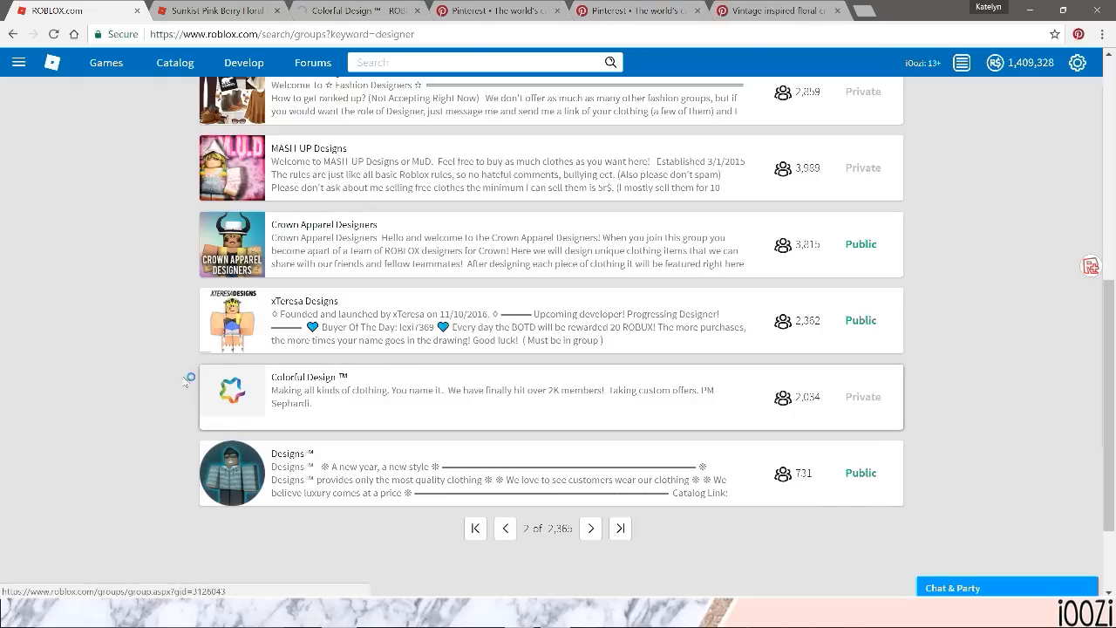
{"action": "mouse_move", "coordinate": [243, 478]}
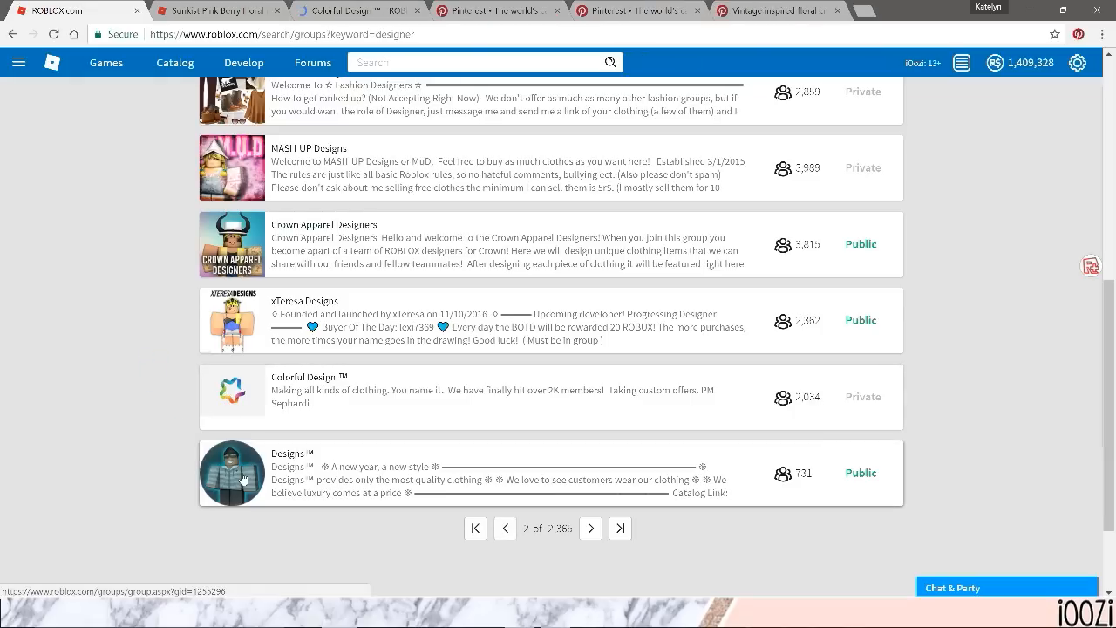
View the Colorful Design ™, Designs™ and ExoPro Designs group pages
{"action": "left_click", "coordinate": [309, 376]}
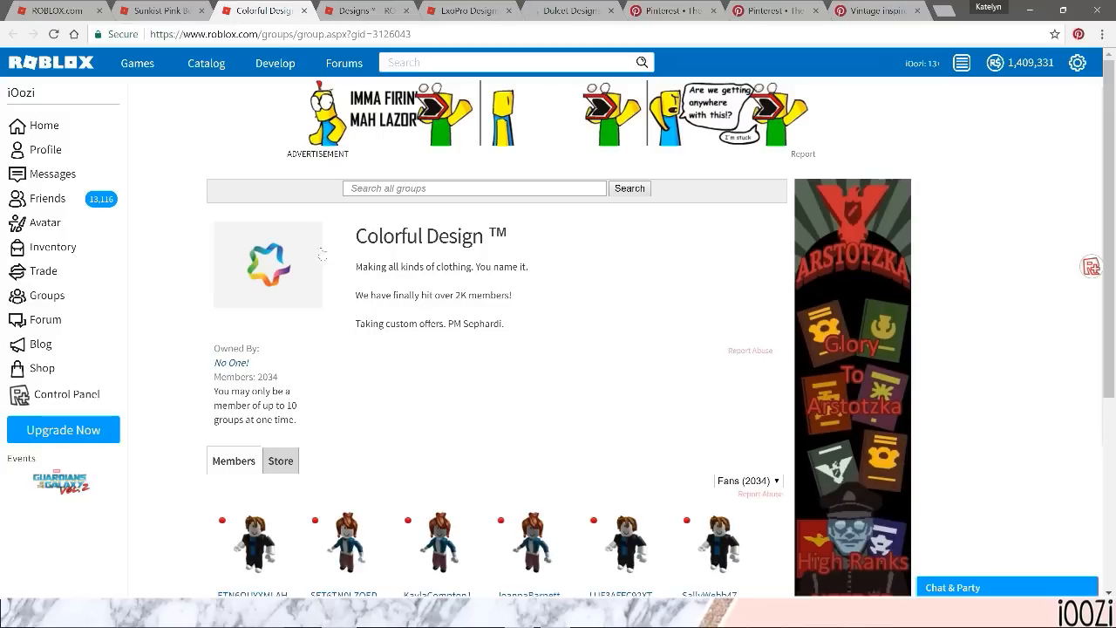
{"action": "left_click", "coordinate": [358, 10]}
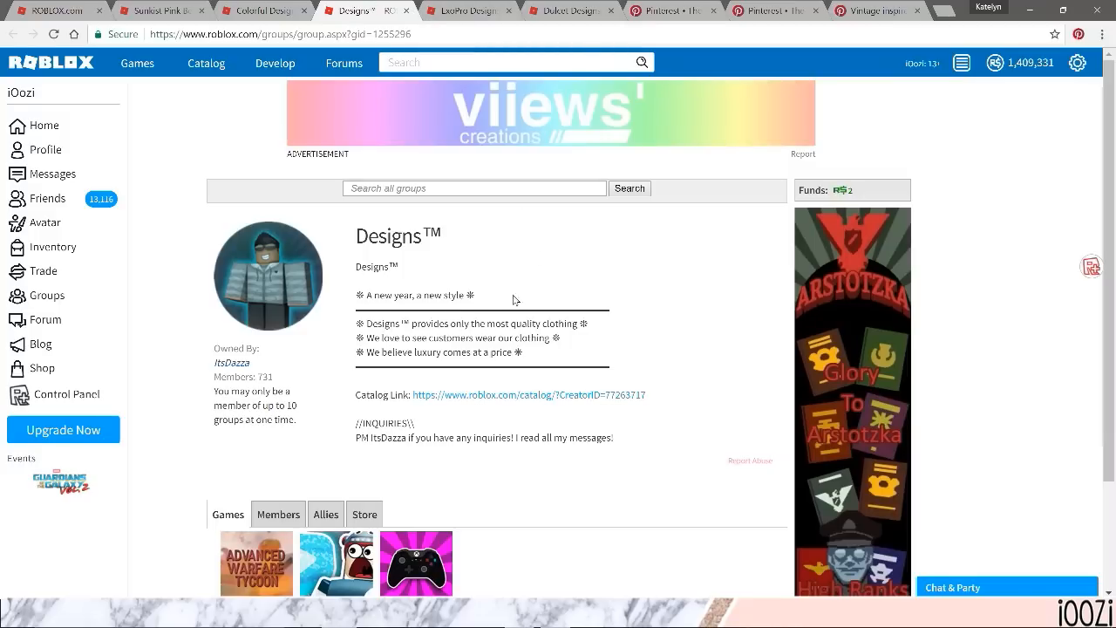
{"action": "left_click", "coordinate": [467, 10]}
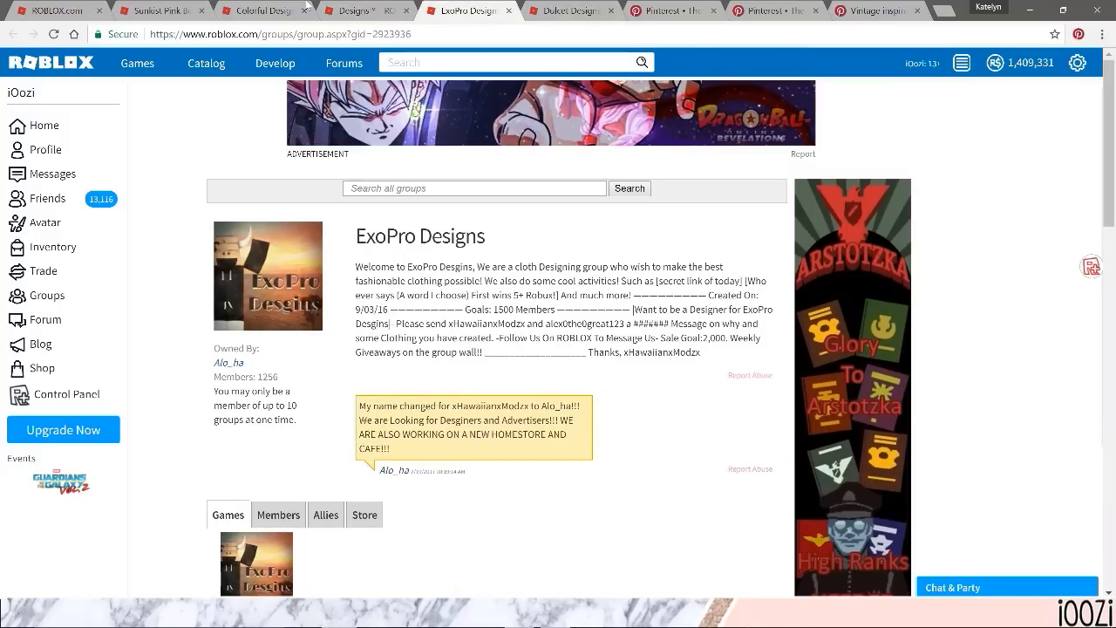
{"action": "left_click", "coordinate": [275, 62]}
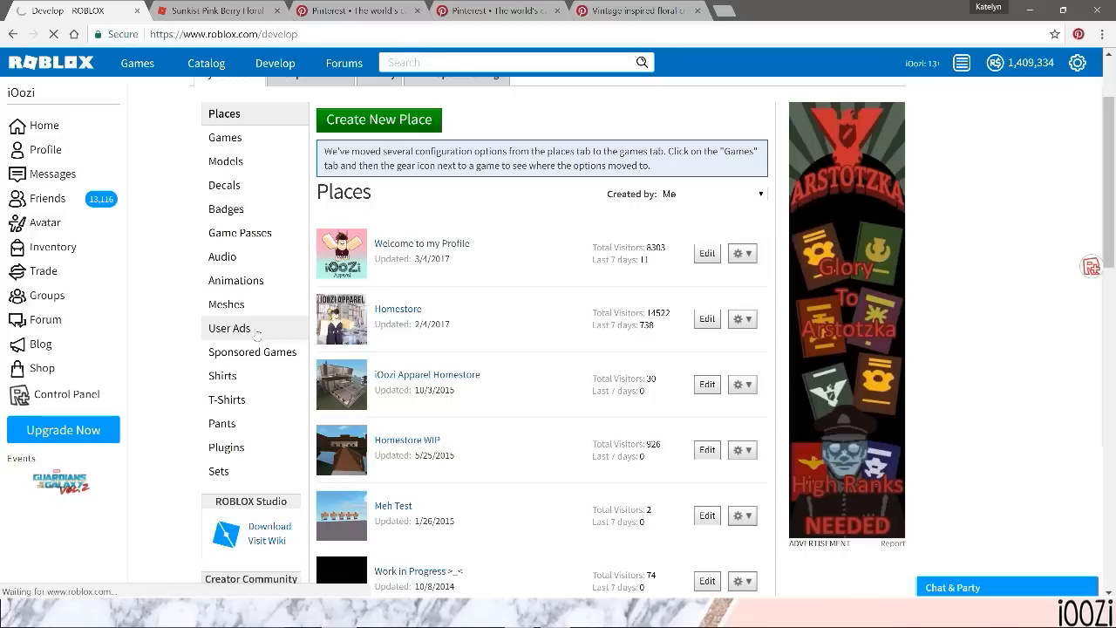
Run the Maroon Crochet Halter & Shorts user ad with a 500 Robux bid and confirm
{"action": "left_click", "coordinate": [228, 328]}
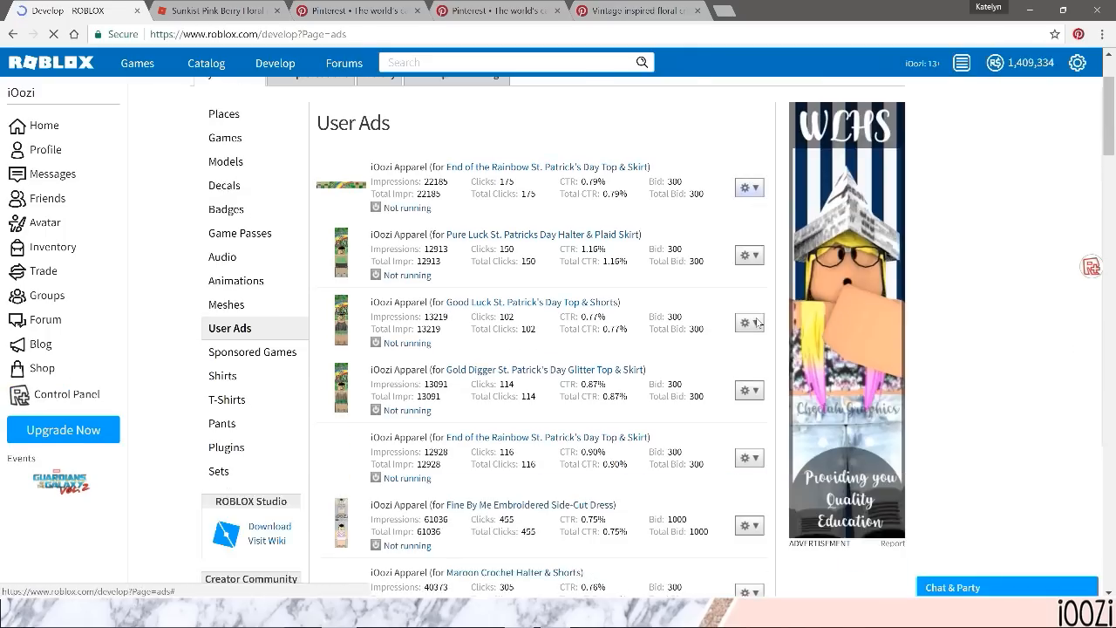
{"action": "scroll", "scroll_direction": "down", "scroll_amount": 3}
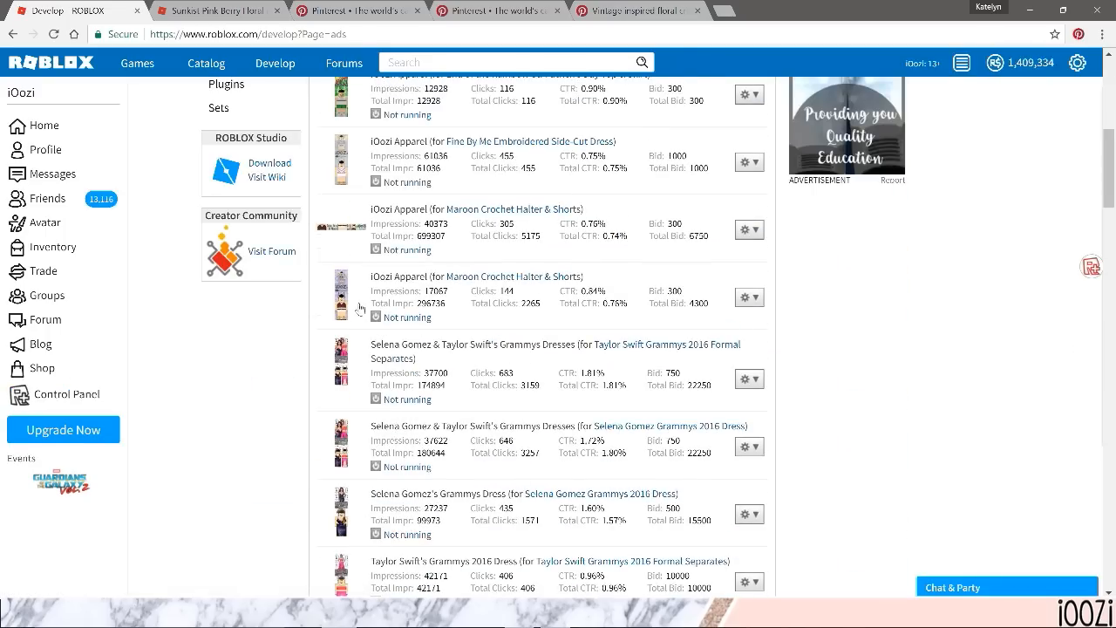
{"action": "mouse_move", "coordinate": [467, 300]}
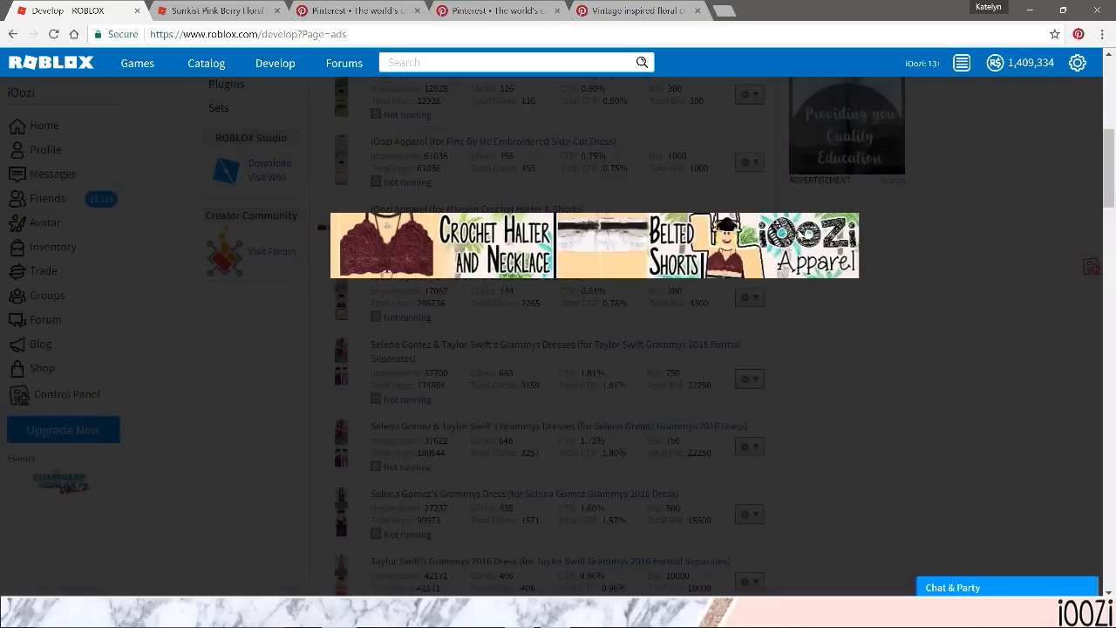
{"action": "left_click", "coordinate": [748, 229]}
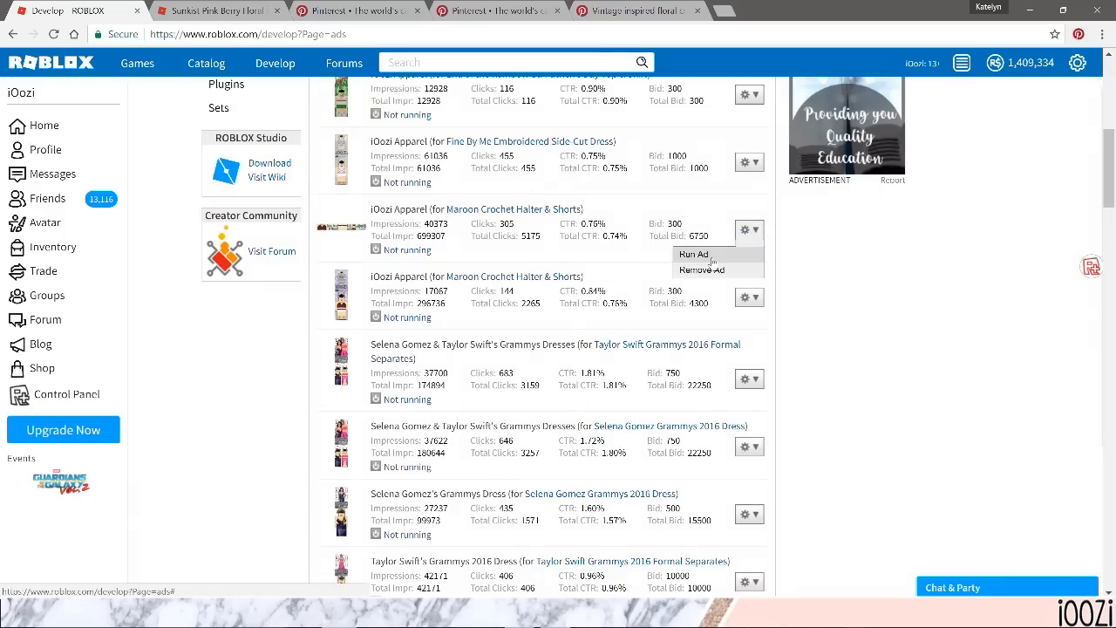
{"action": "left_click", "coordinate": [692, 253]}
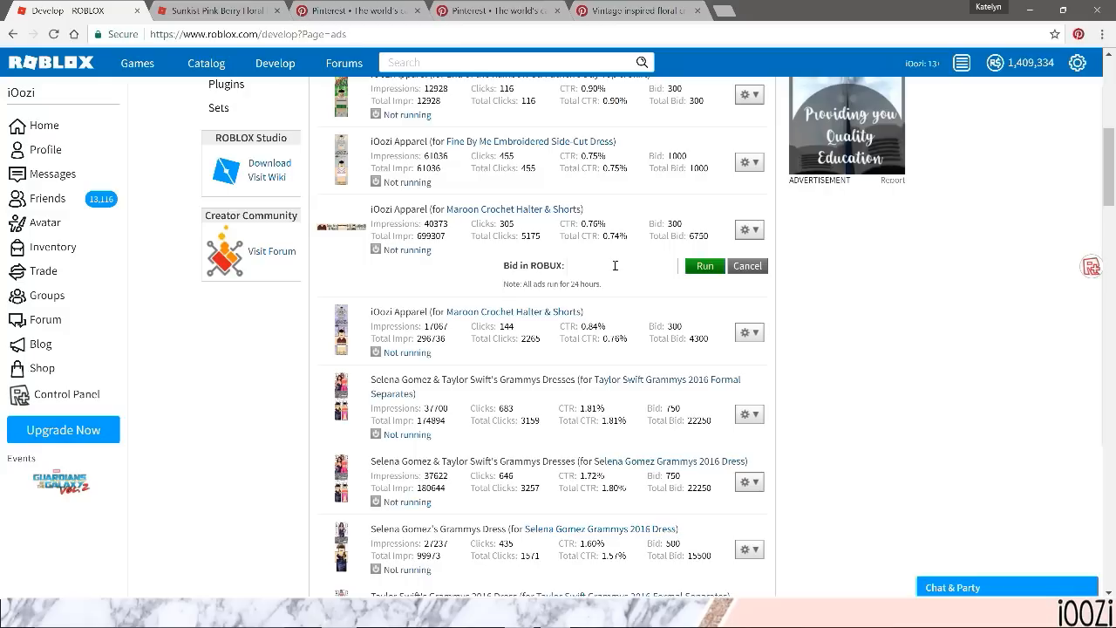
{"action": "type", "text": "500"}
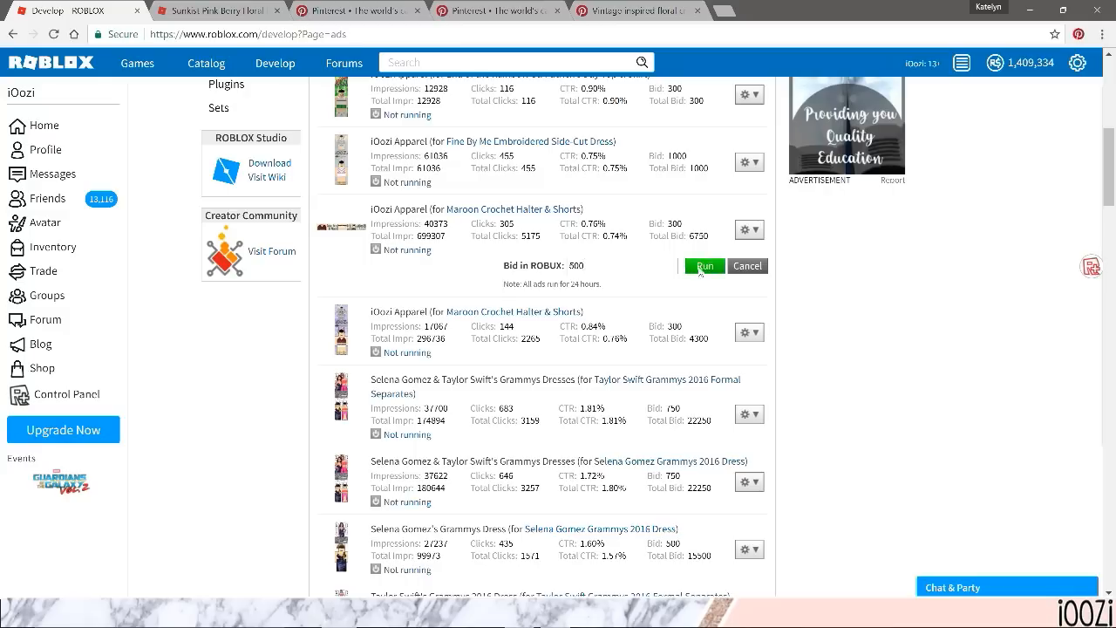
{"action": "left_click", "coordinate": [704, 266]}
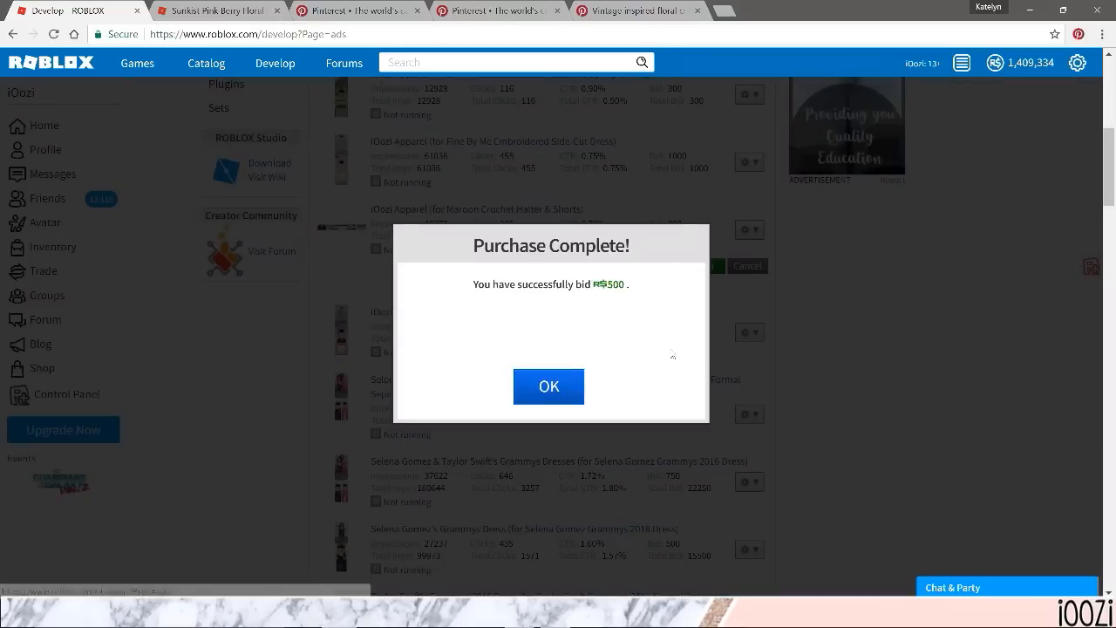
{"action": "left_click", "coordinate": [547, 386]}
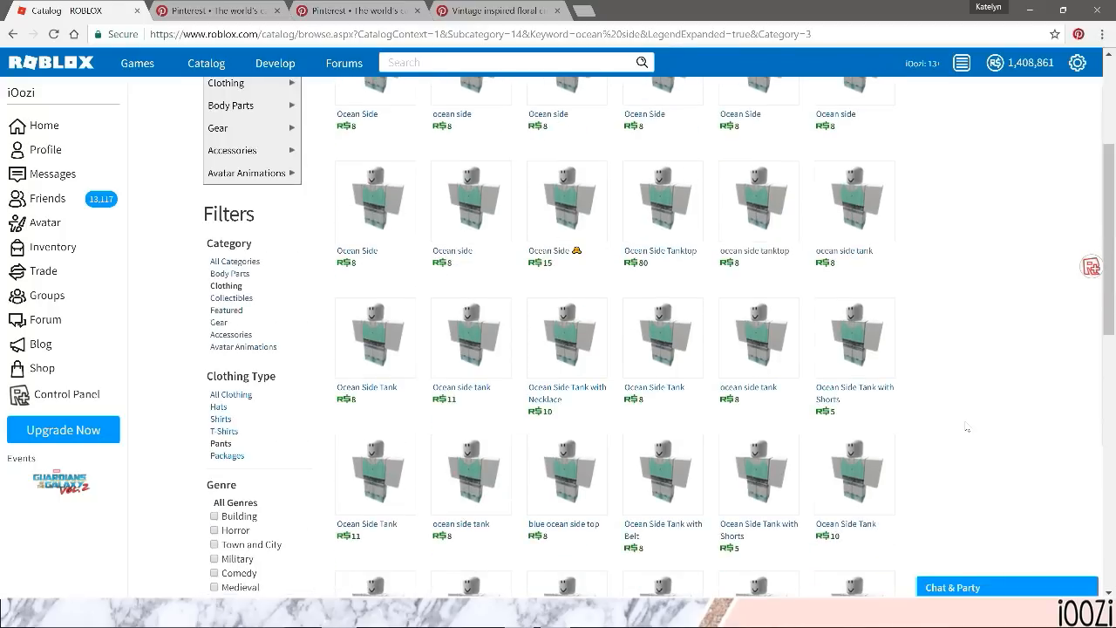
Browse the ocean side catalog results and search for another clothing design
{"action": "scroll", "scroll_direction": "down", "scroll_amount": 3}
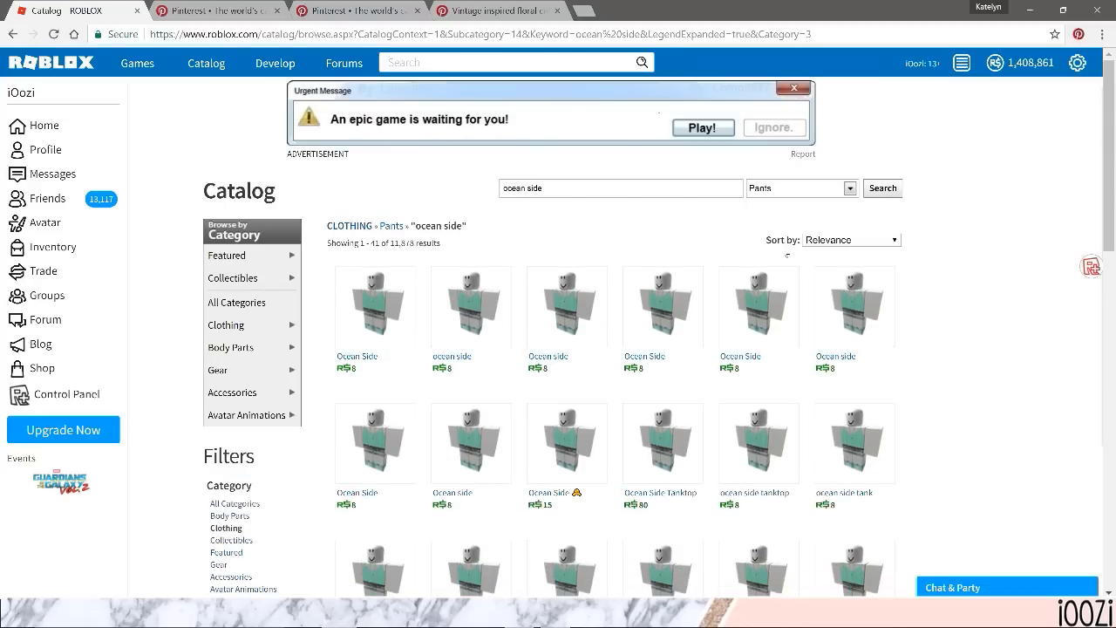
{"action": "triple_click", "coordinate": [619, 188]}
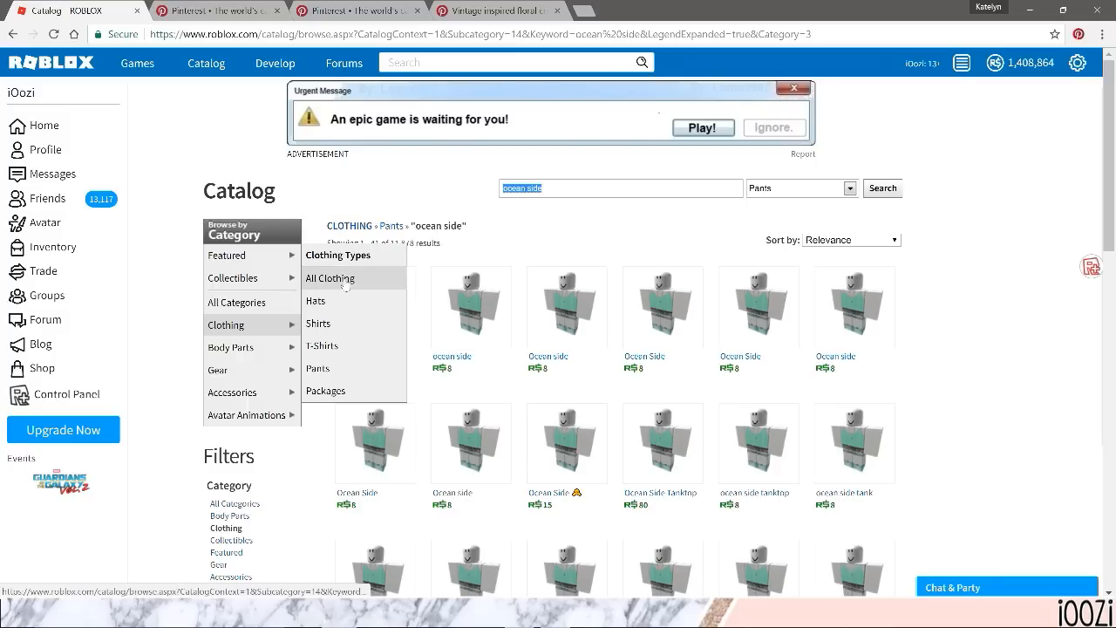
{"action": "scroll", "scroll_direction": "down", "scroll_amount": 3}
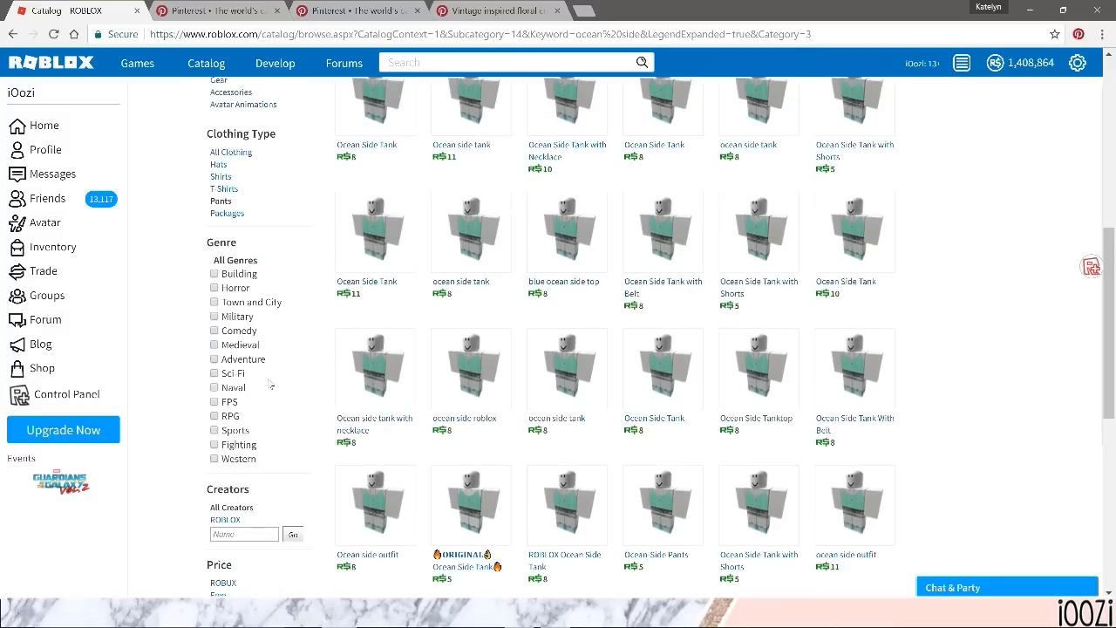
{"action": "left_click", "coordinate": [883, 188]}
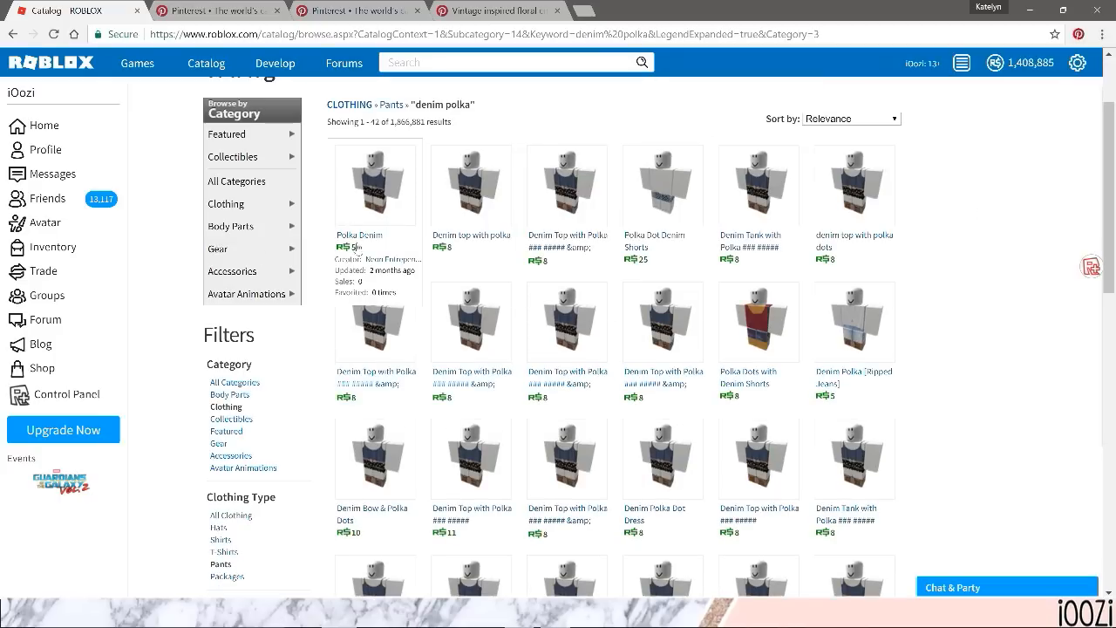
Scroll the pink zig zag shirt results and move to the second page
{"action": "scroll", "scroll_direction": "down", "scroll_amount": 3}
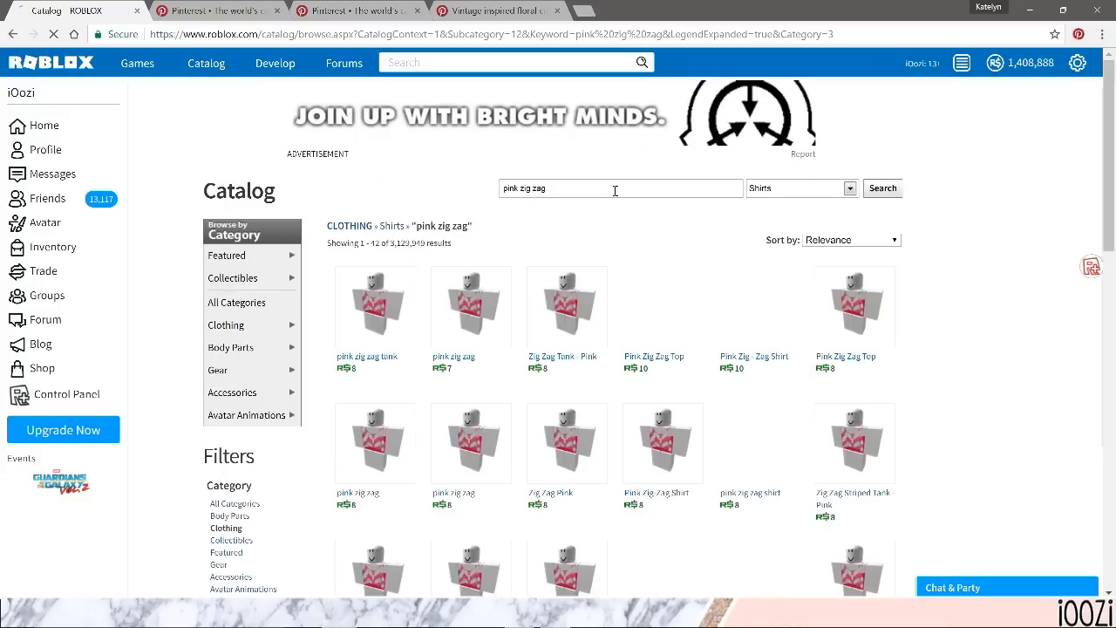
{"action": "scroll", "scroll_direction": "down", "scroll_amount": 3}
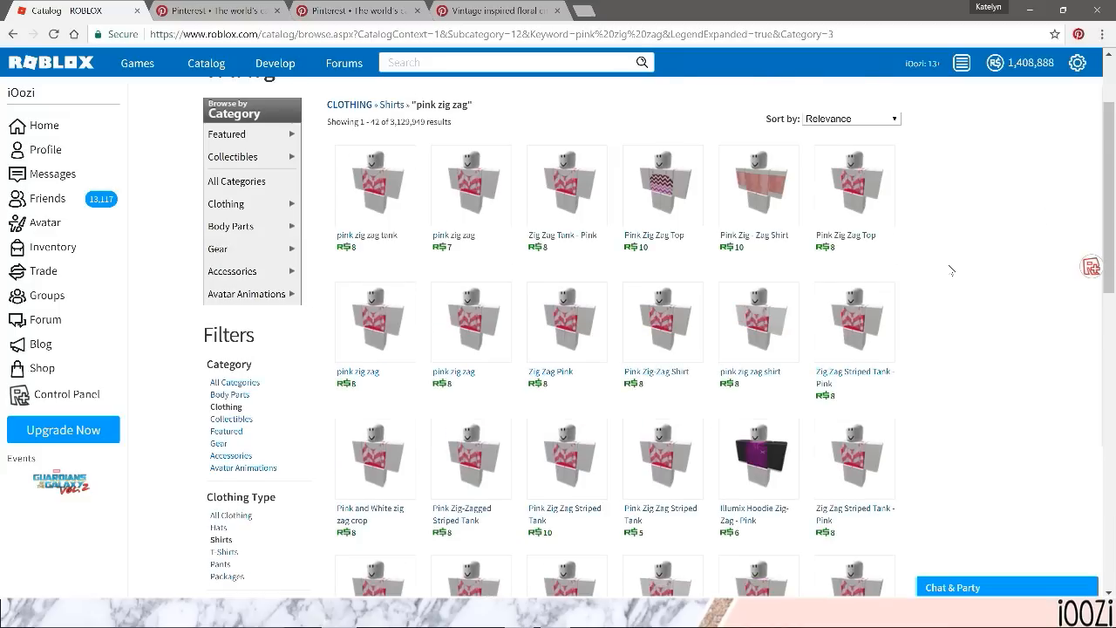
{"action": "scroll", "scroll_direction": "down", "scroll_amount": 3}
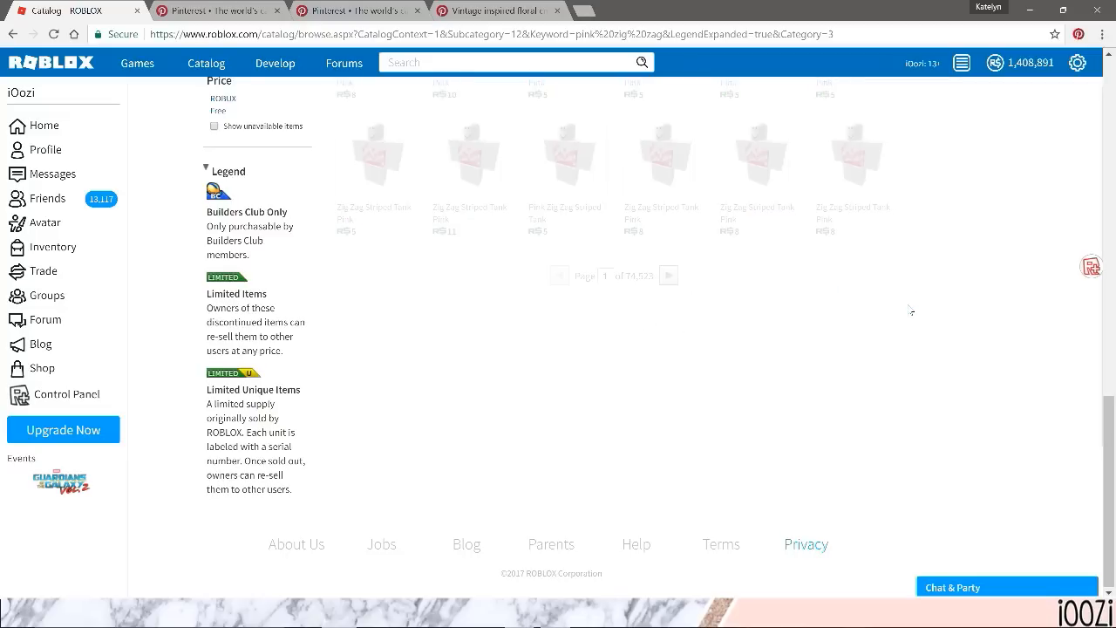
{"action": "scroll", "scroll_direction": "up", "scroll_amount": 3}
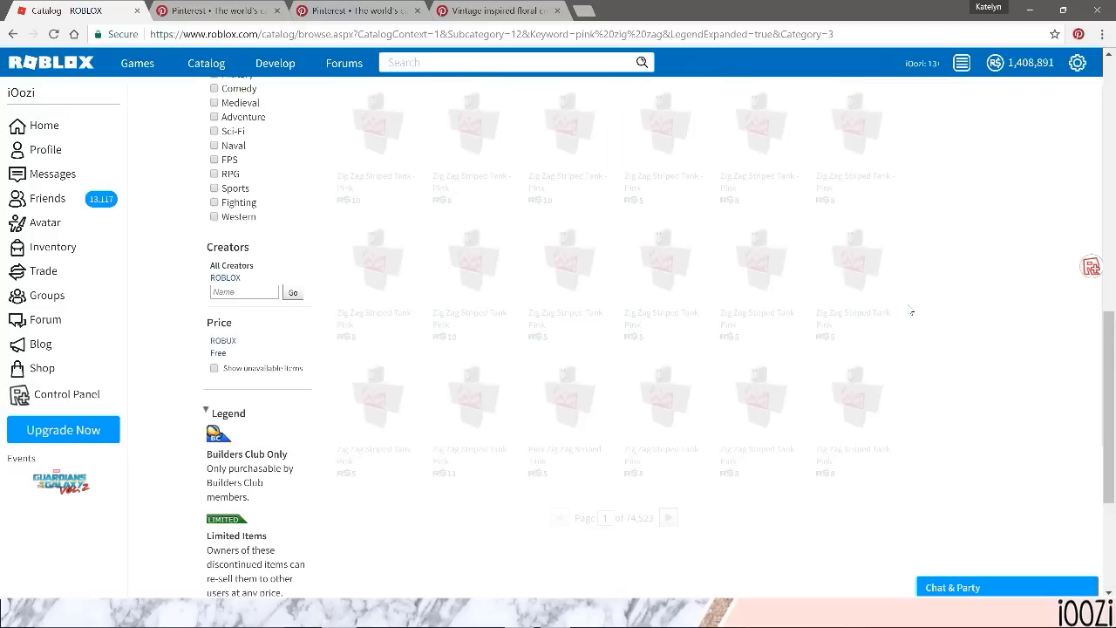
{"action": "left_click", "coordinate": [669, 517]}
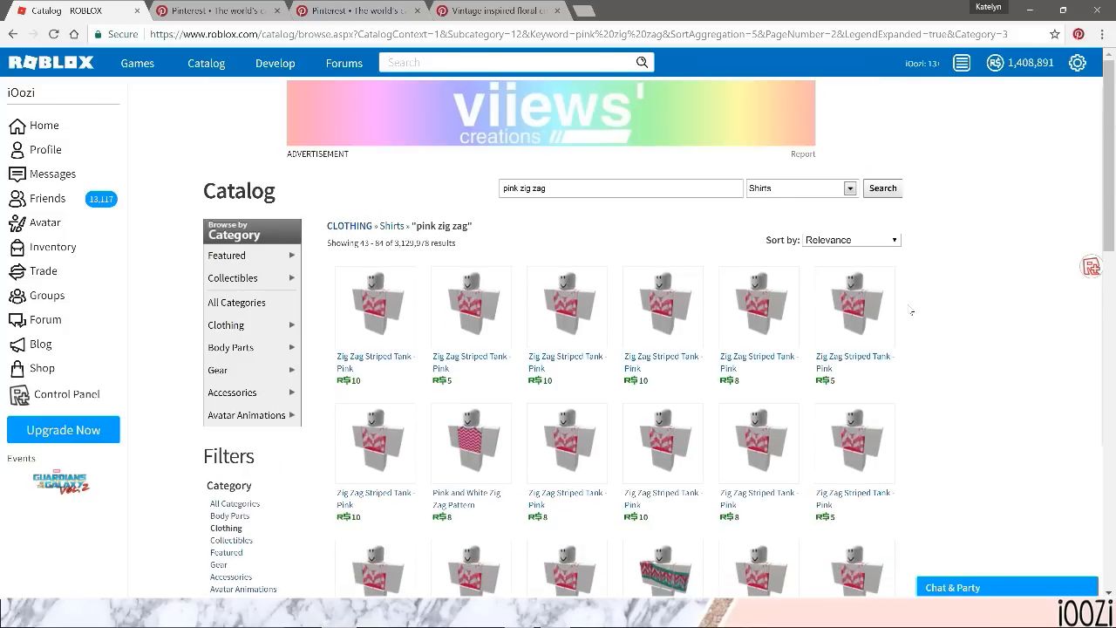
{"action": "scroll", "scroll_direction": "down", "scroll_amount": 3}
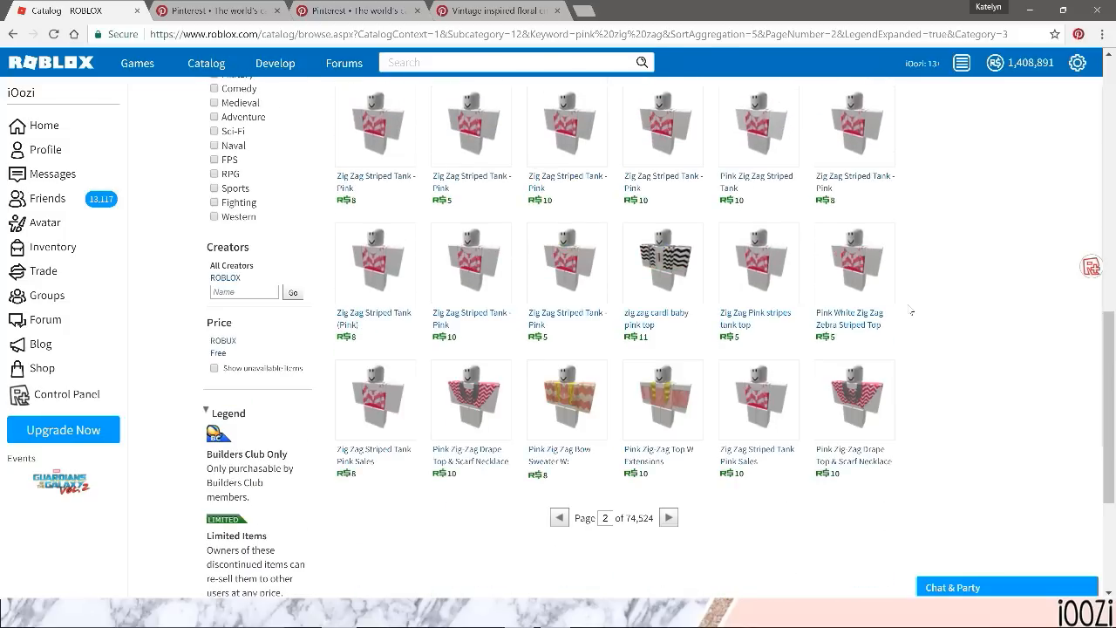
{"action": "left_click", "coordinate": [45, 198]}
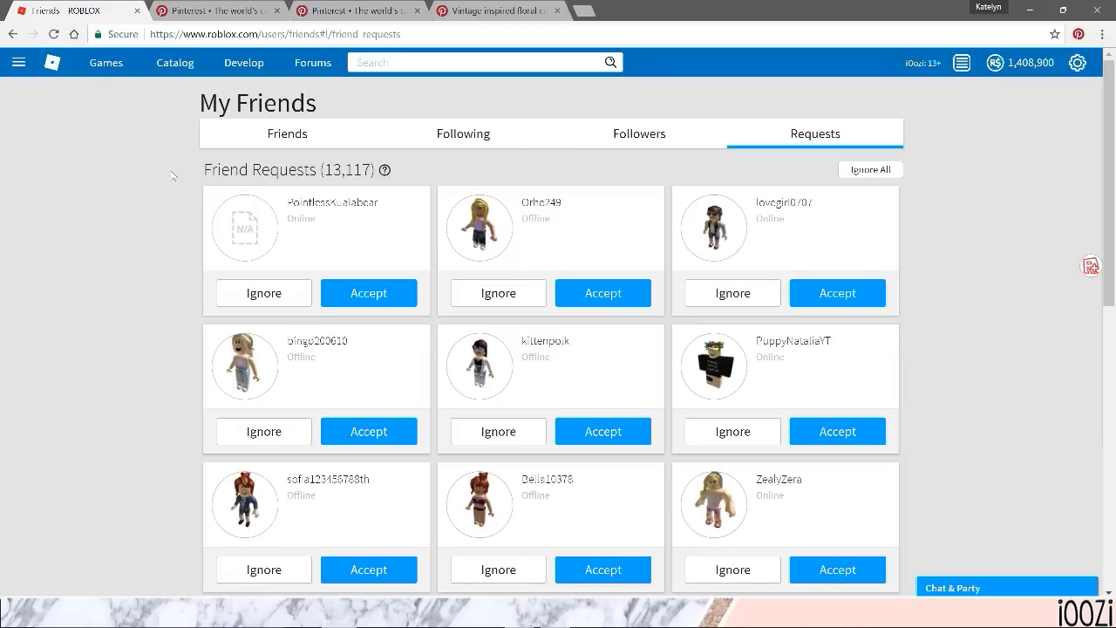
Browse current friends to the next page and open a friend's profile
{"action": "left_click", "coordinate": [286, 133]}
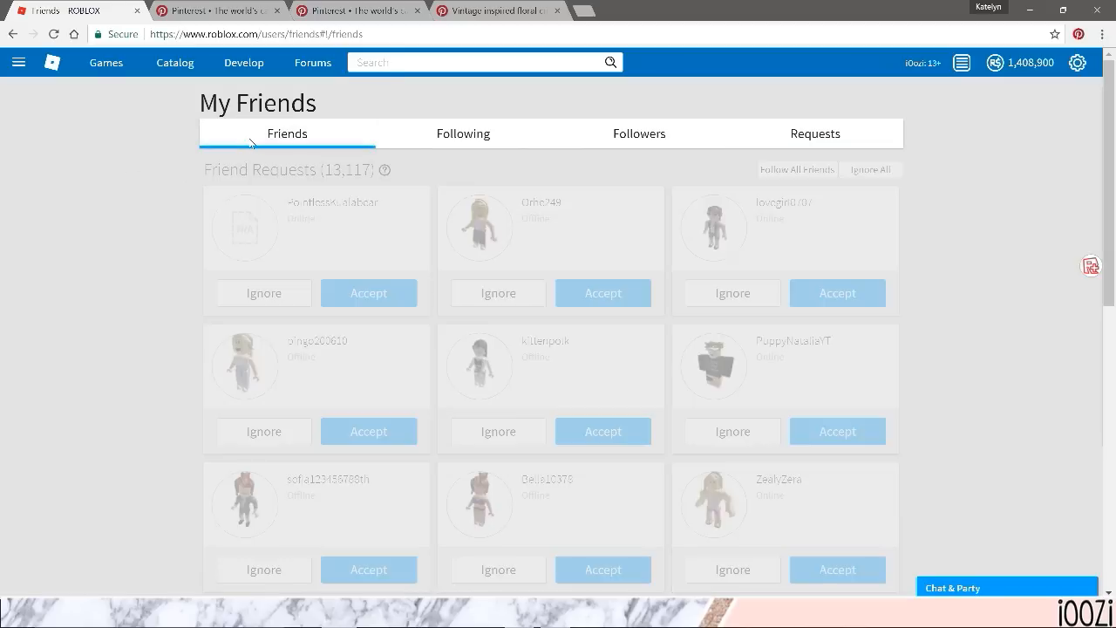
{"action": "scroll", "scroll_direction": "down", "scroll_amount": 3}
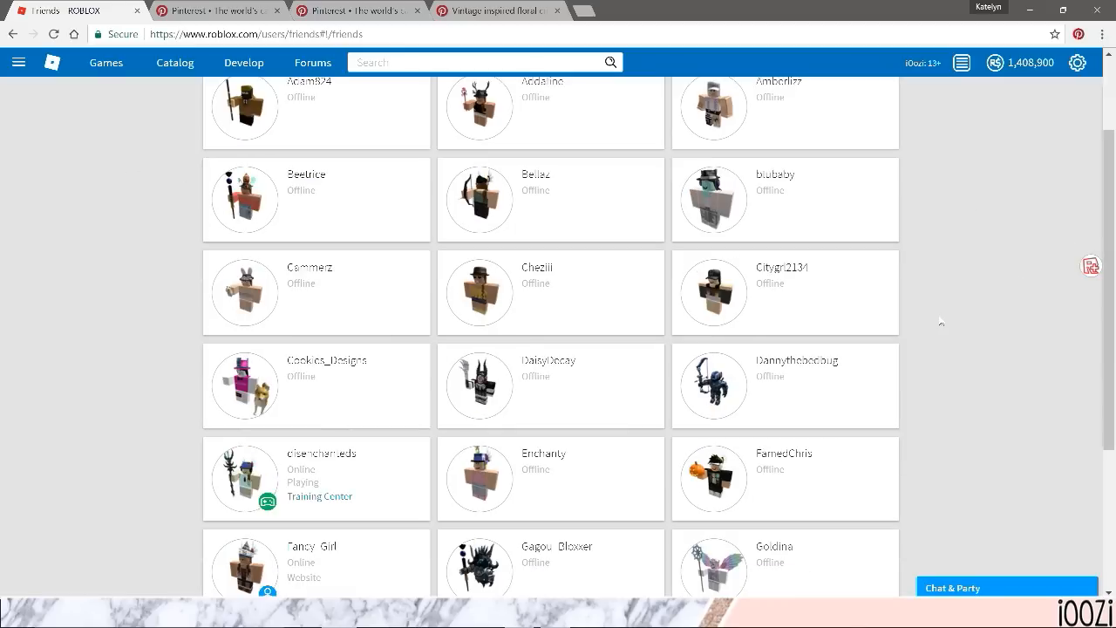
{"action": "scroll", "scroll_direction": "down", "scroll_amount": 3}
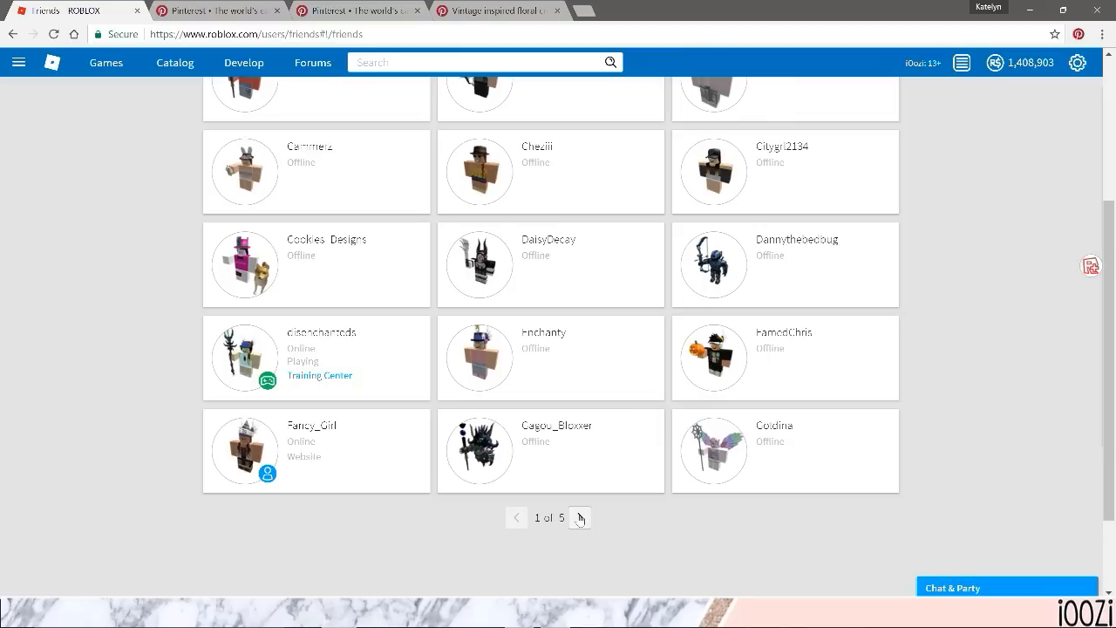
{"action": "left_click", "coordinate": [579, 517]}
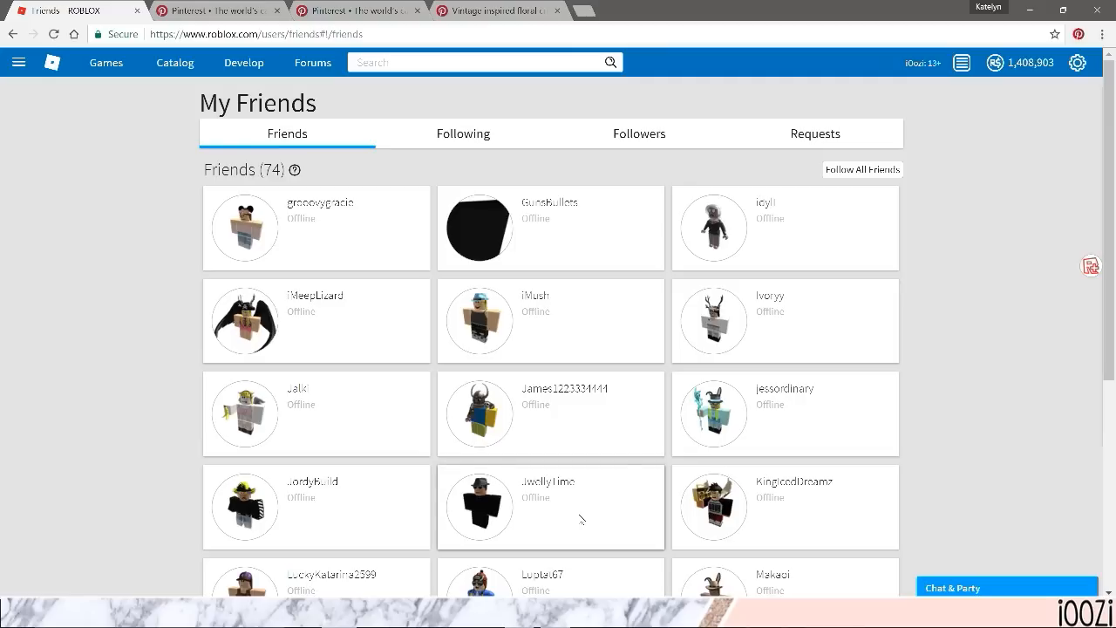
{"action": "left_click", "coordinate": [579, 517]}
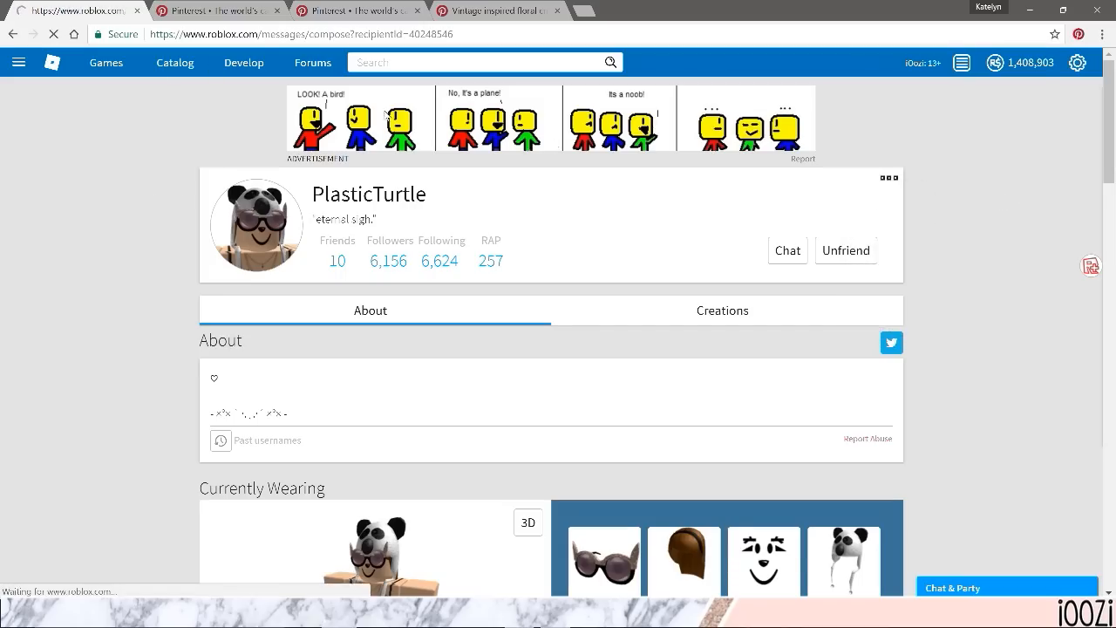
Message the friend asking for outfit feedback, linking the Orchid Flower Kimono and Pretty Up Valentine Skirt items
{"action": "left_click", "coordinate": [787, 250]}
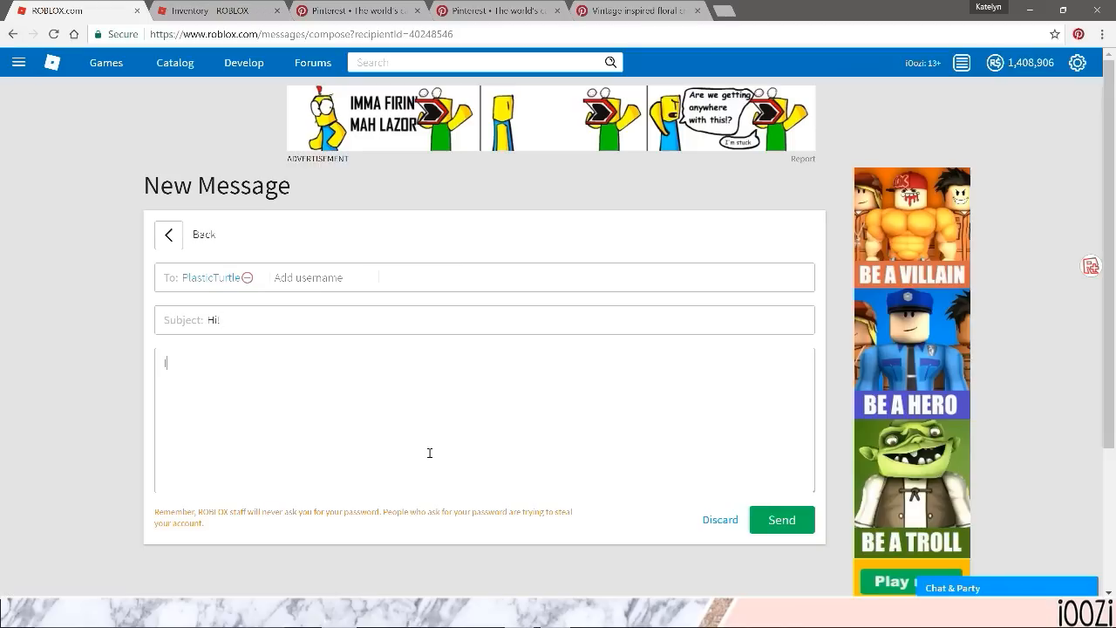
{"action": "type", "text": "I was just won"}
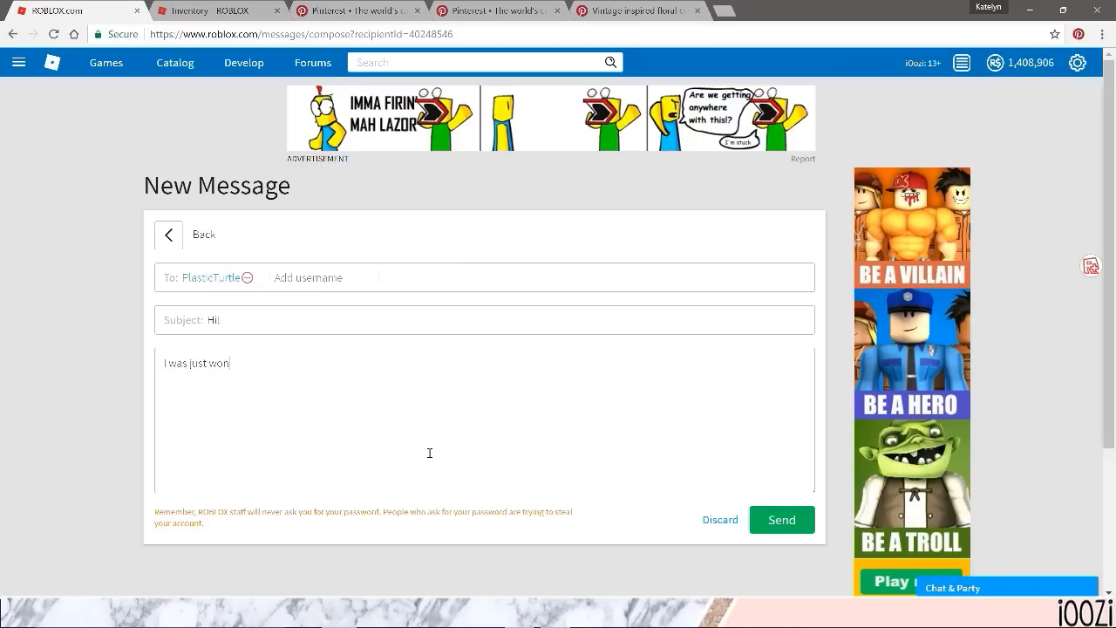
{"action": "type", "text": "dering"}
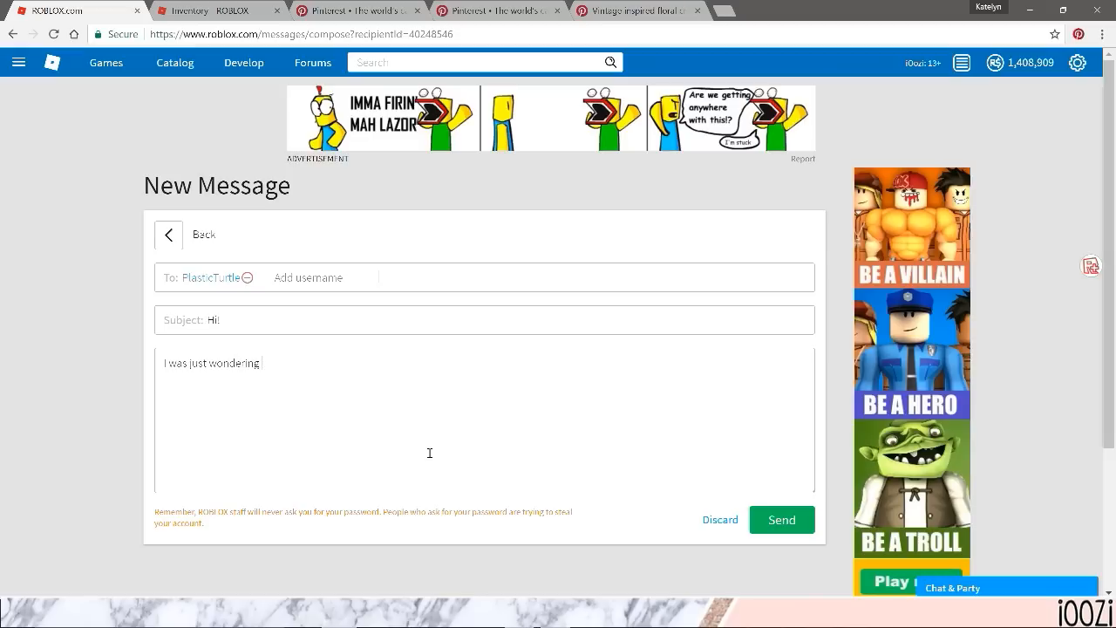
{"action": "type", "text": "if you could g"}
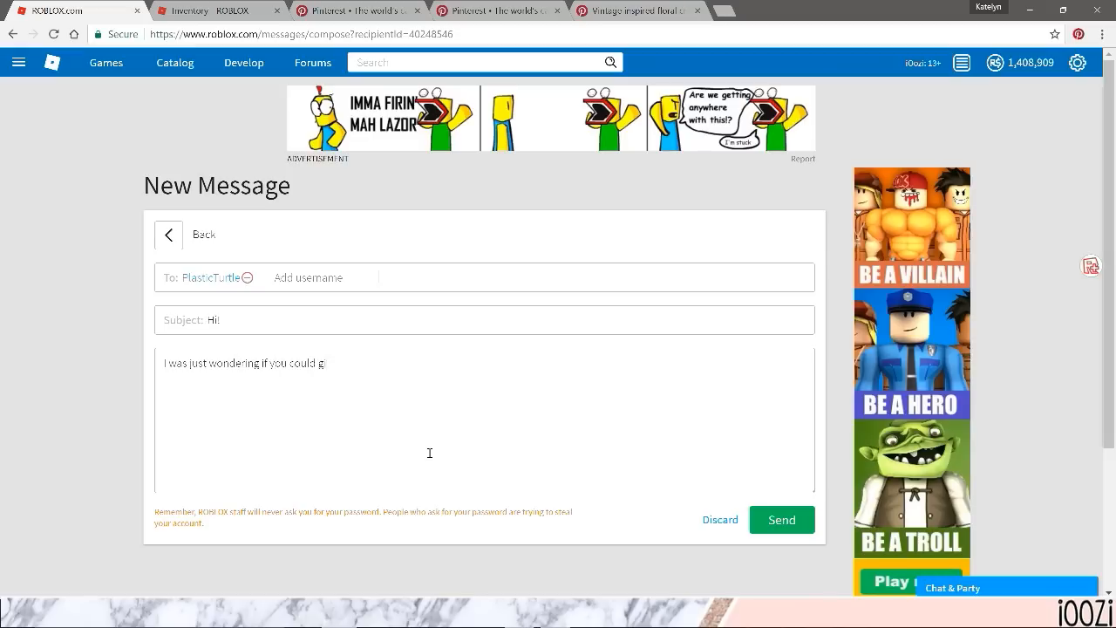
{"action": "type", "text": "ive me some feed"}
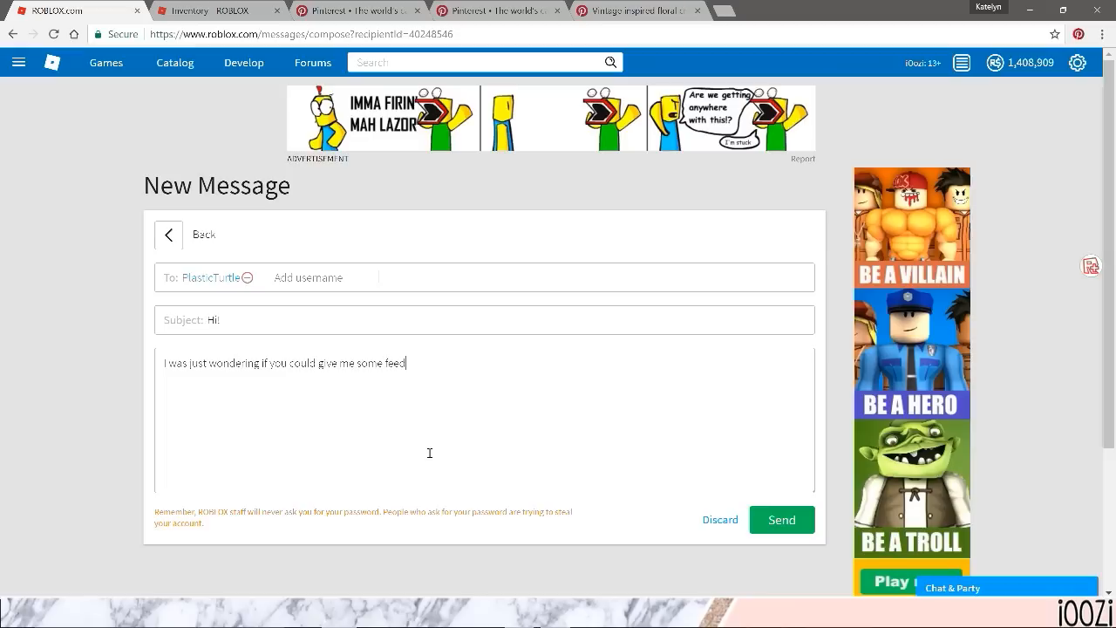
{"action": "type", "text": "back on some of m"}
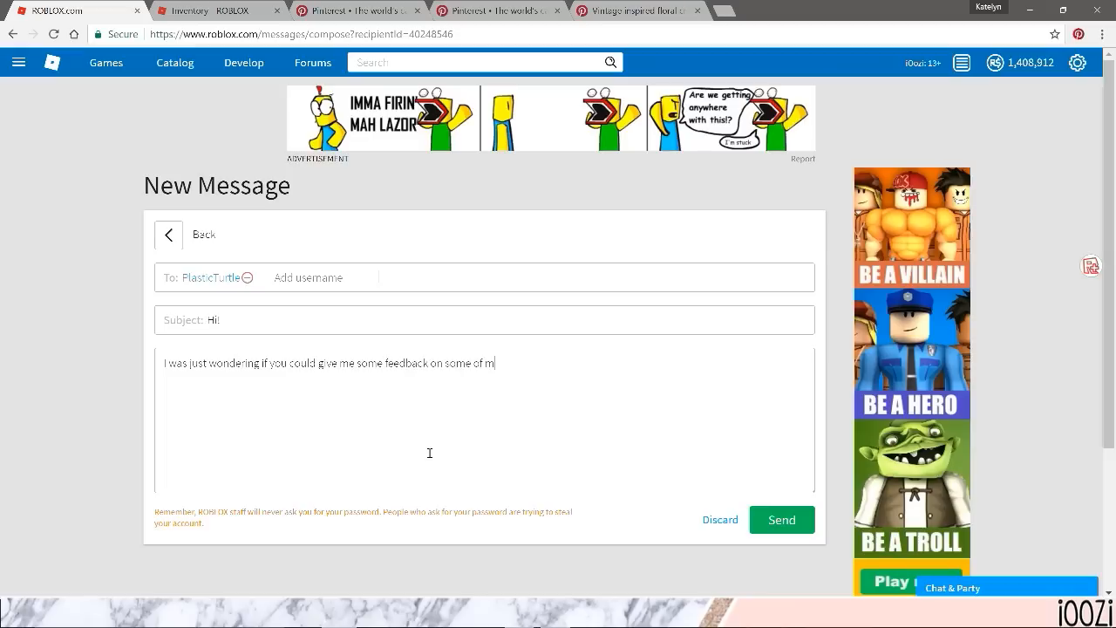
{"action": "type", "text": "y outfits!"}
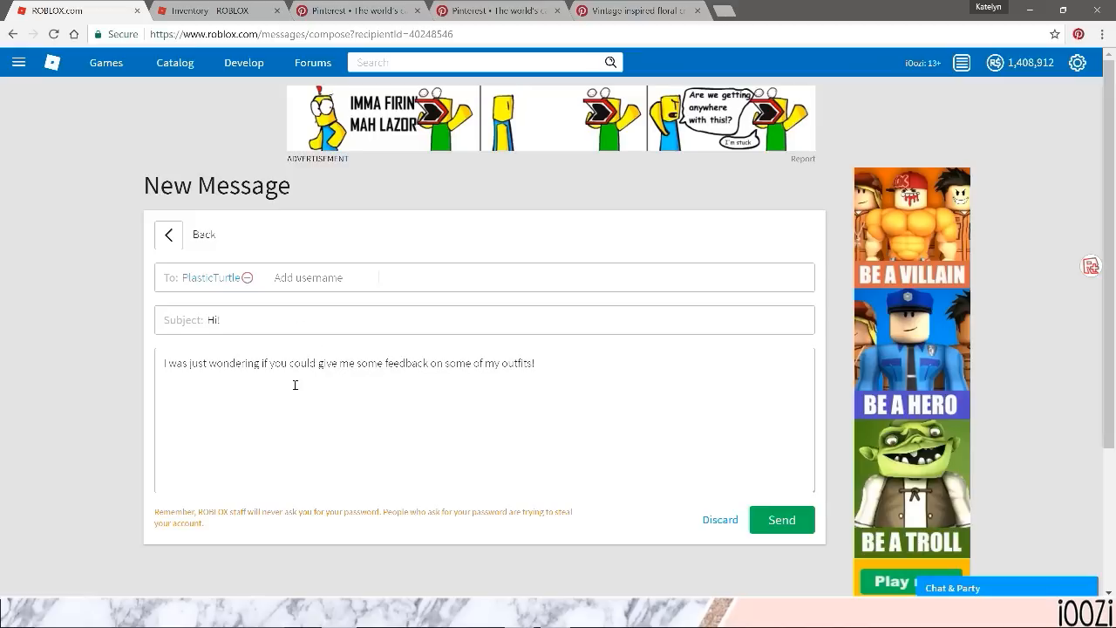
{"action": "type", "text": "https://www.roblox.com/catalog/729826298/Orchid-Flower-Kimono-with-Lace-Top-Shorts"}
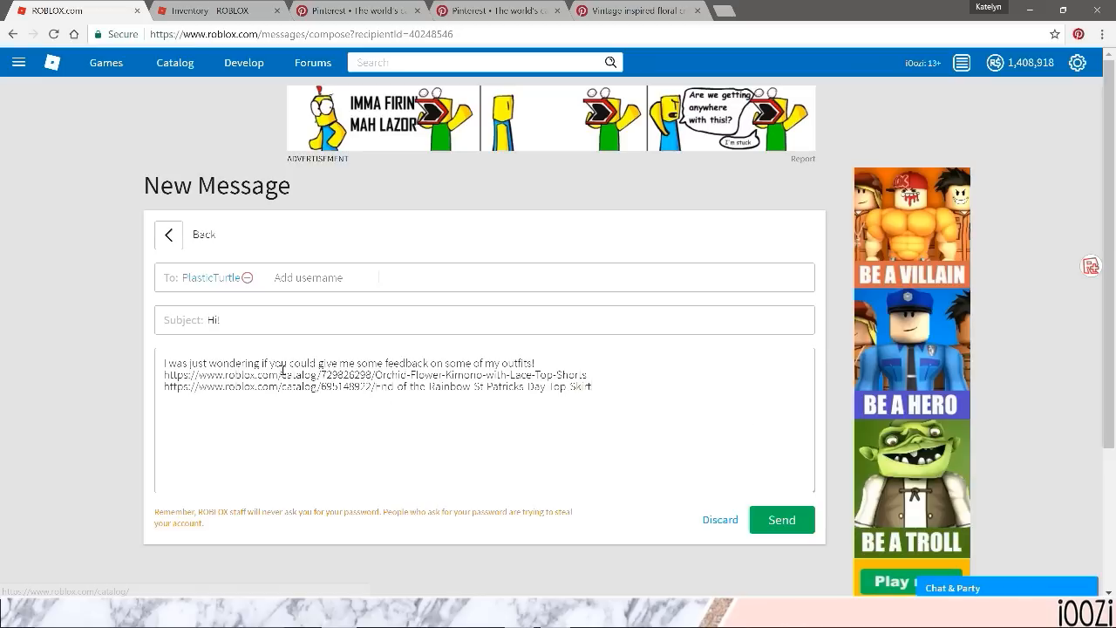
{"action": "type", "text": "https://www.roblox.com/catalog/639329135/Pretty-Up-Valentine-Skirt-Striped-Top"}
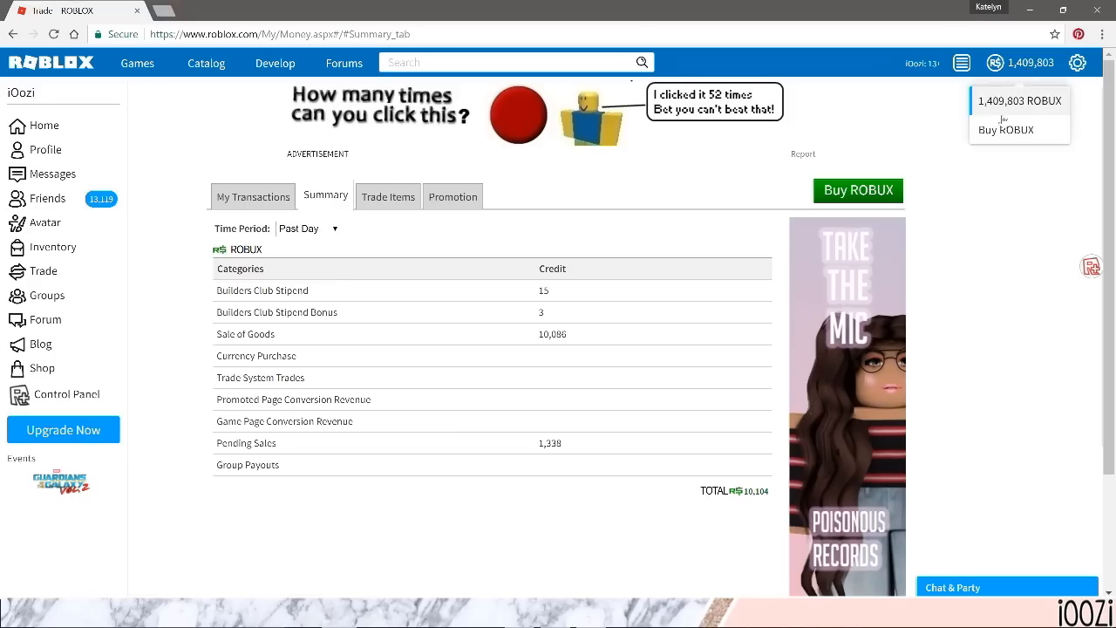
{"action": "mouse_move", "coordinate": [954, 144]}
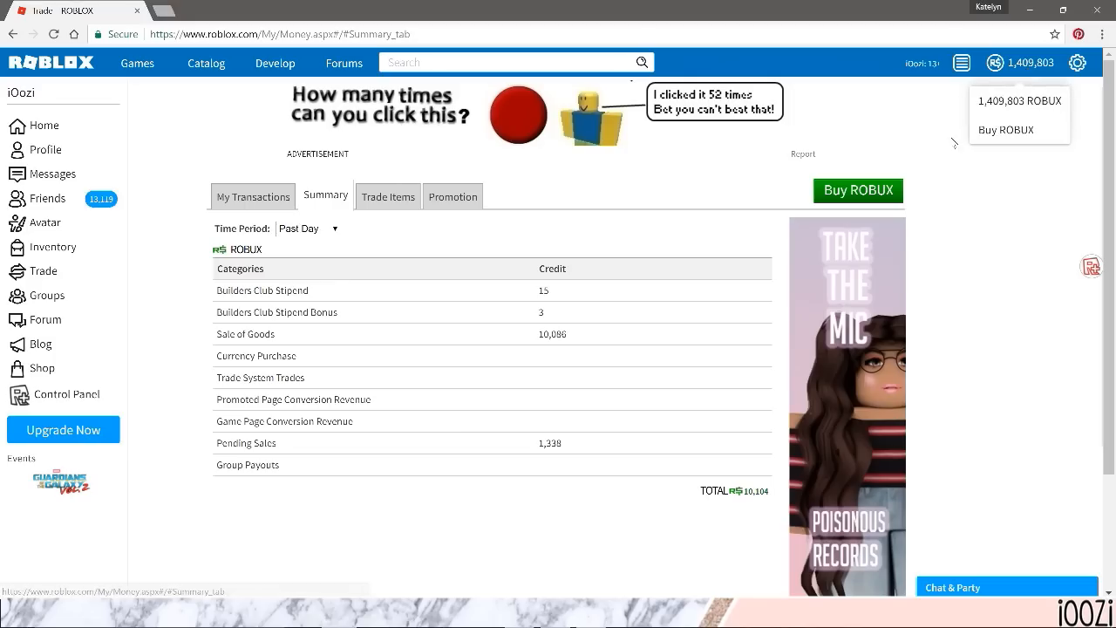
Go to Develop and open the Developer Exchange tab with its requirements and Robux-to-USD rates
{"action": "left_click", "coordinate": [275, 62]}
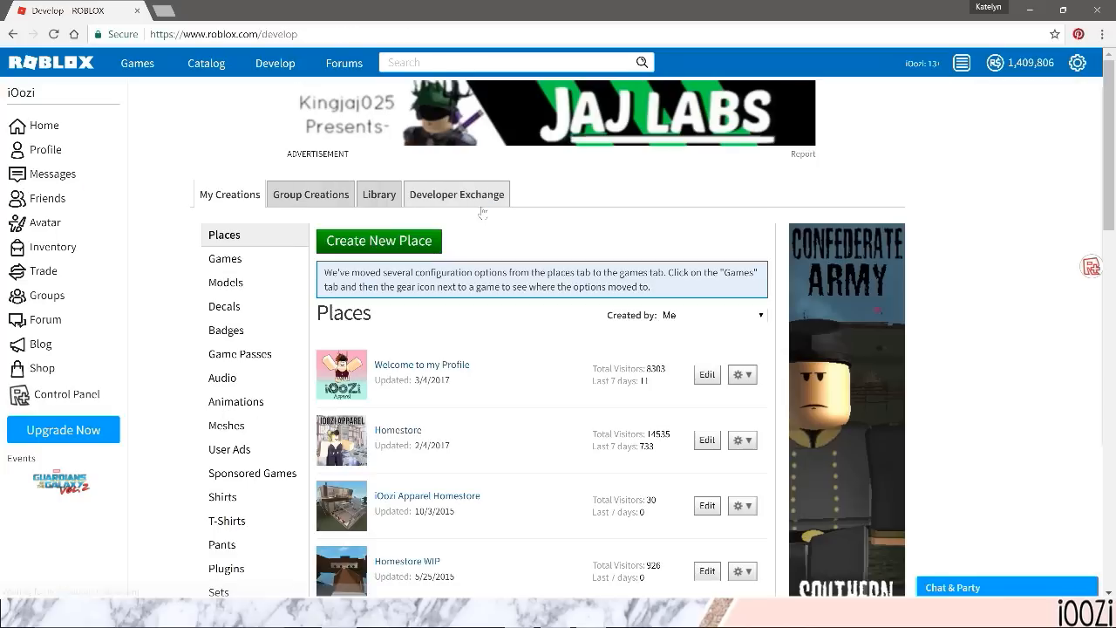
{"action": "left_click", "coordinate": [456, 194]}
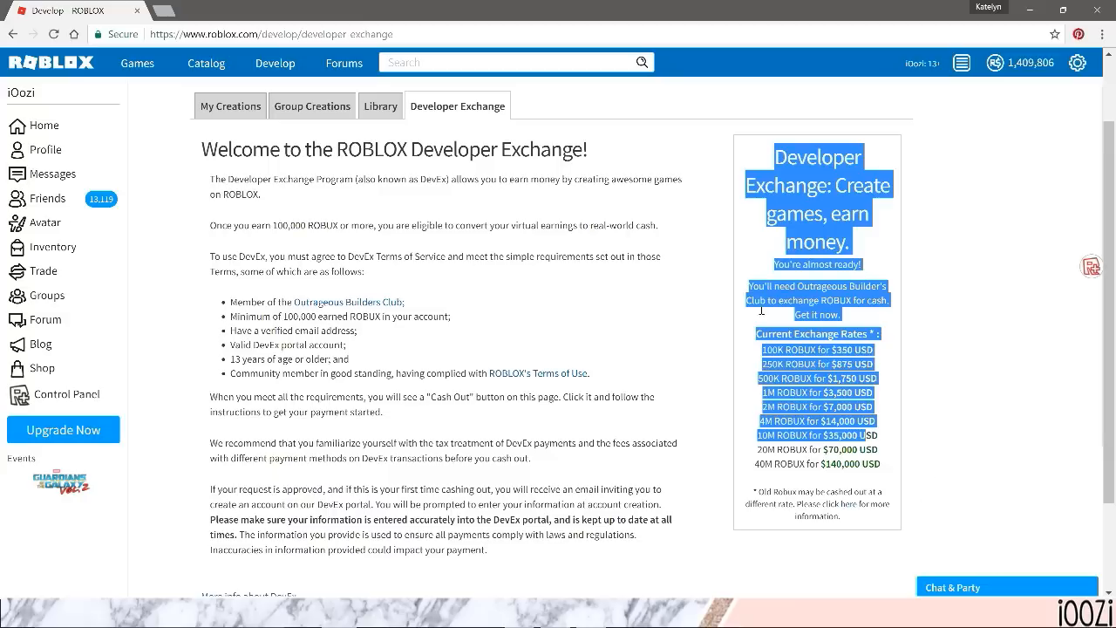
{"action": "left_click", "coordinate": [965, 419]}
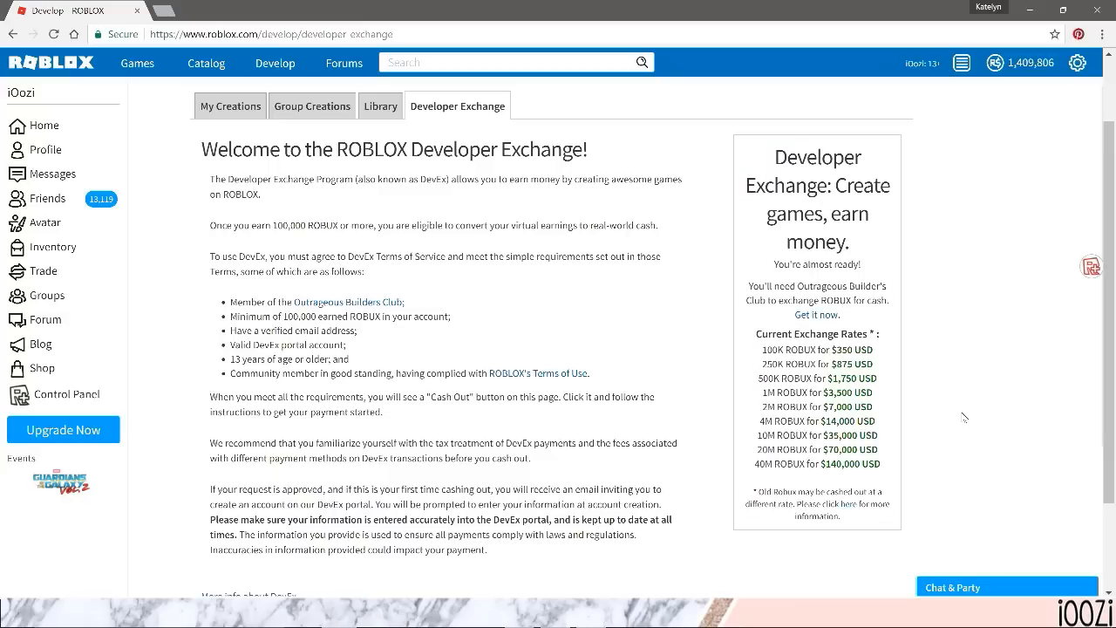
{"action": "left_click", "coordinate": [1020, 62]}
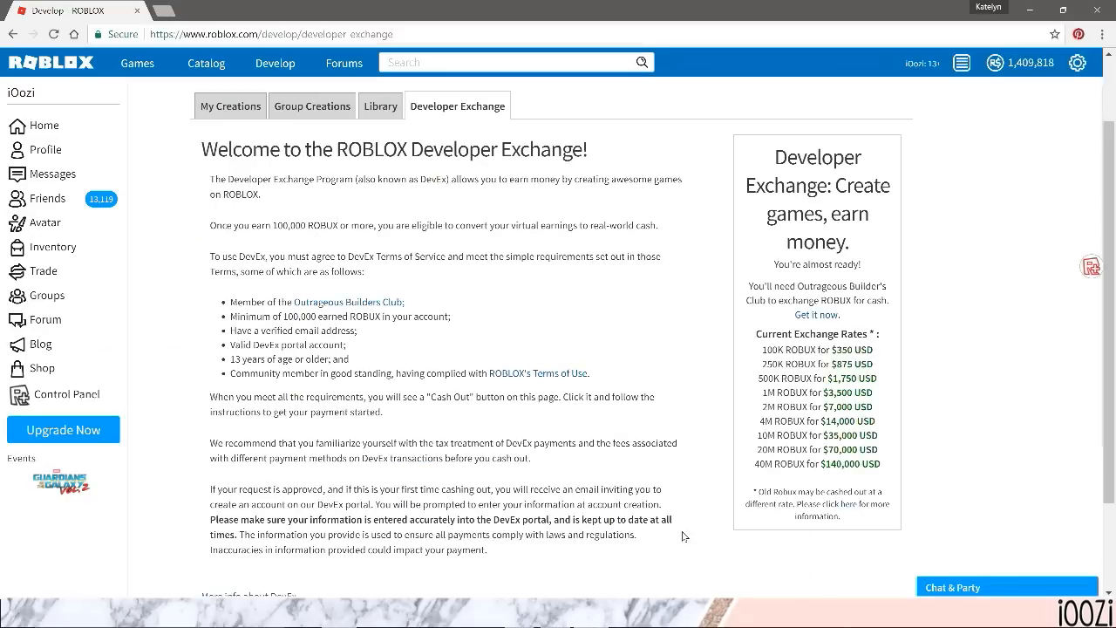
{"action": "mouse_move", "coordinate": [762, 463]}
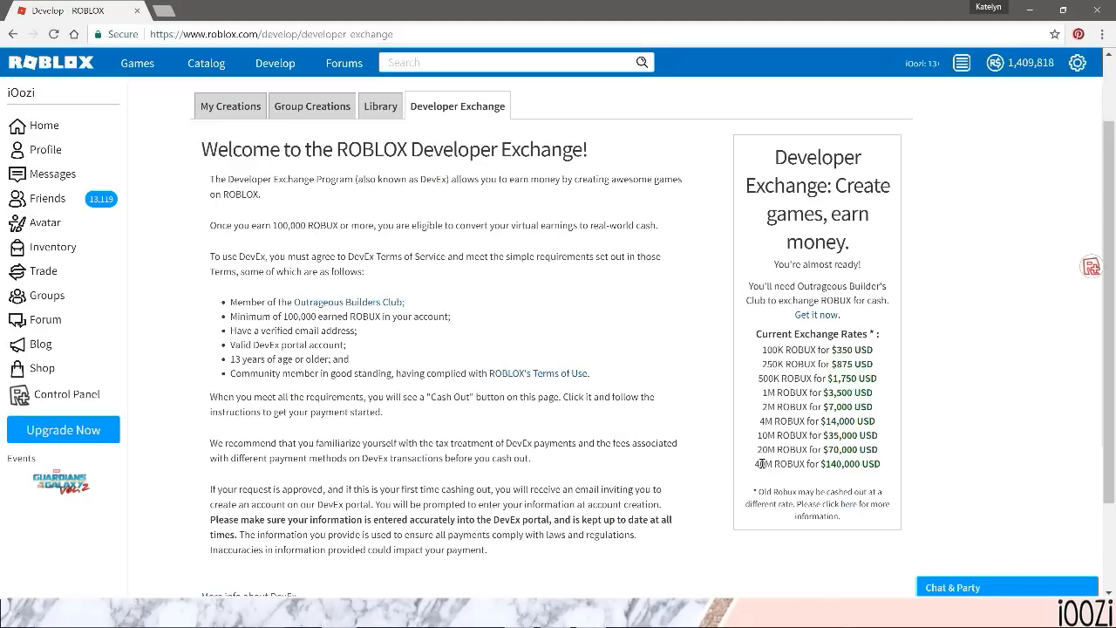